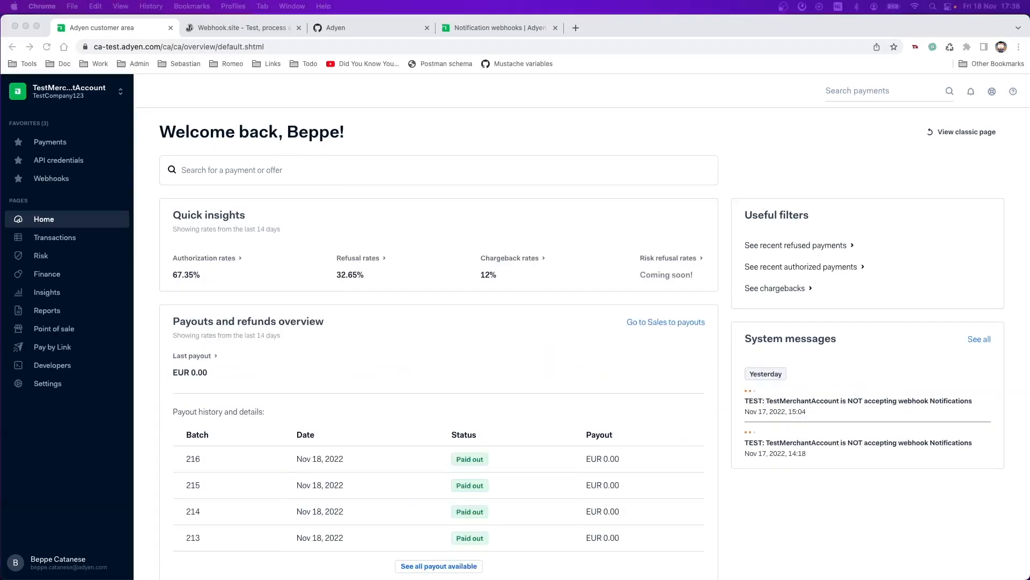
{"action": "mouse_move", "coordinate": [125, 174]}
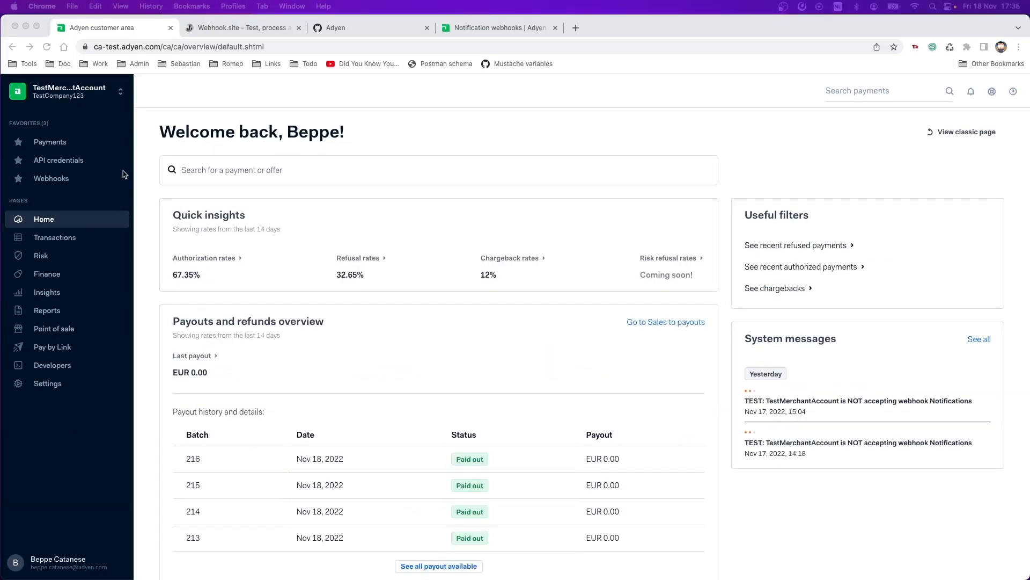
Step: Go to the Webhooks settings page from the Favorites sidebar
{"action": "left_click", "coordinate": [52, 178]}
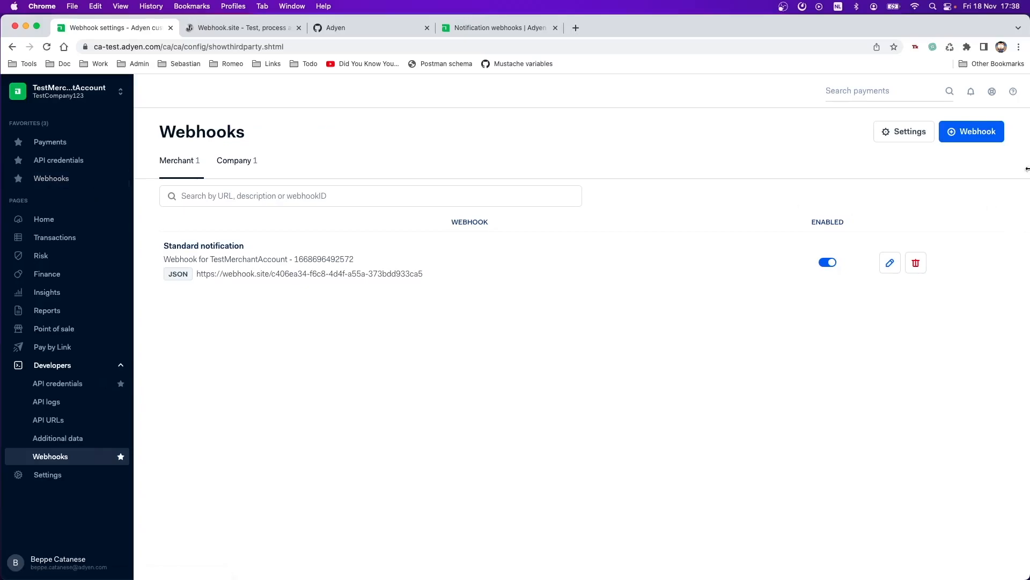
Step: Create a new webhook of type Standard notification
{"action": "left_click", "coordinate": [971, 131]}
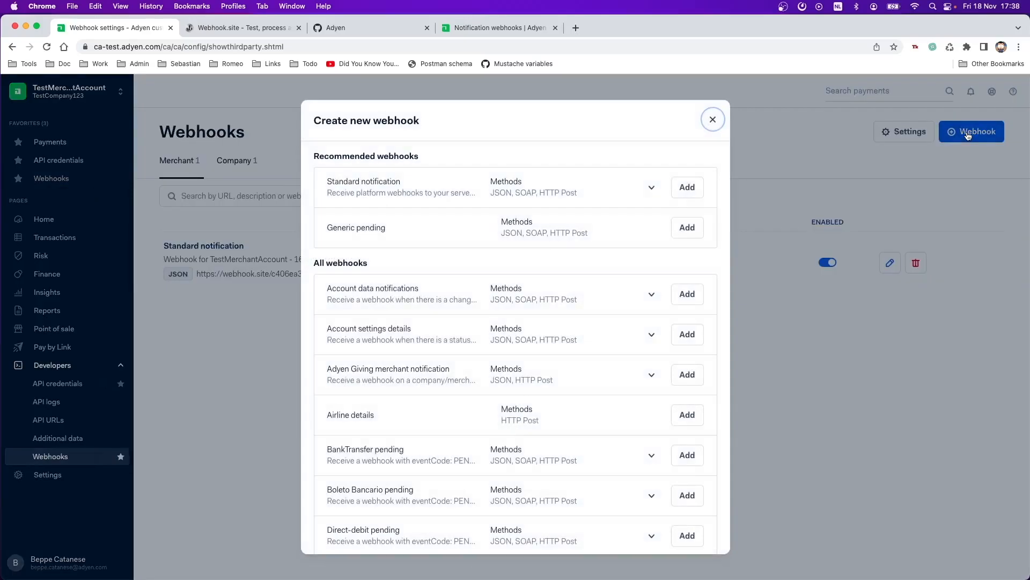
{"action": "mouse_move", "coordinate": [492, 286]}
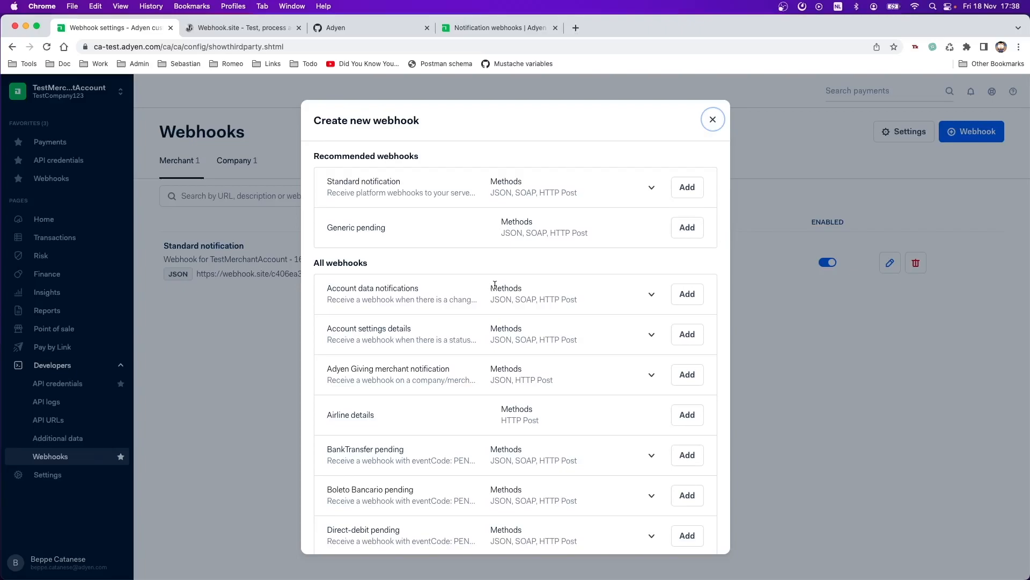
{"action": "mouse_move", "coordinate": [618, 192]}
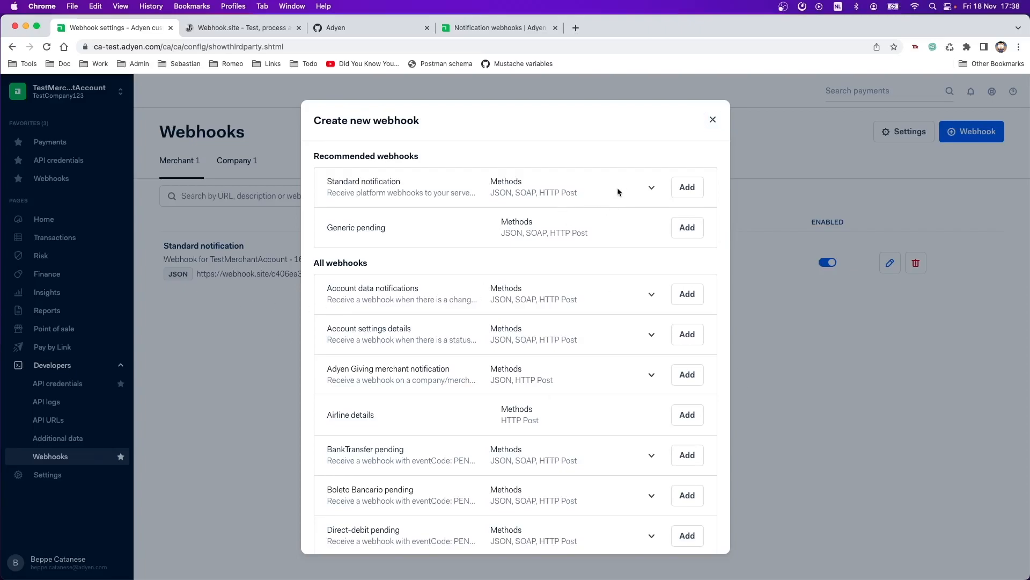
{"action": "left_click", "coordinate": [686, 186]}
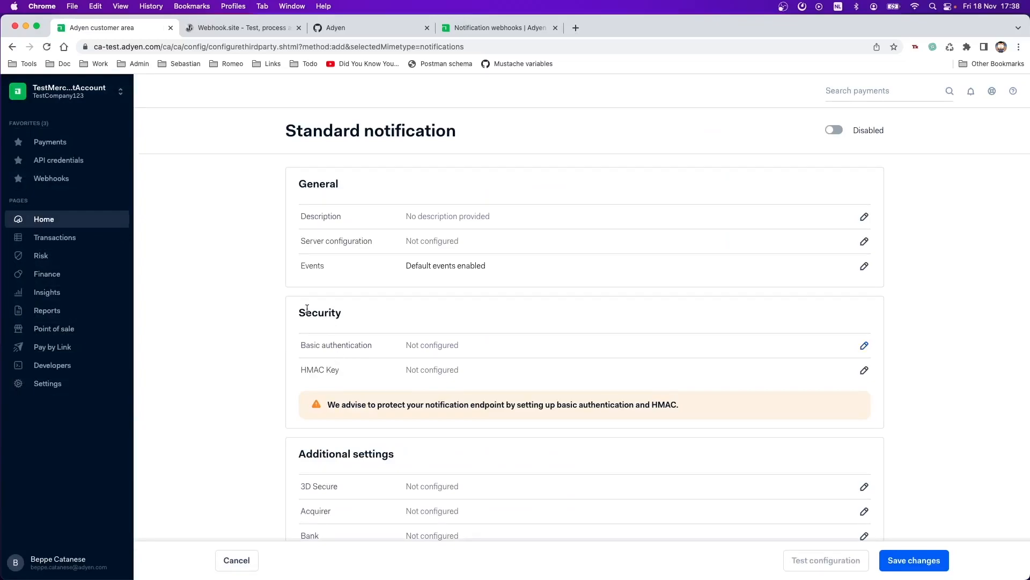
Step: Set the webhook description to 'Payment Status Update' and apply it
{"action": "left_click", "coordinate": [864, 217]}
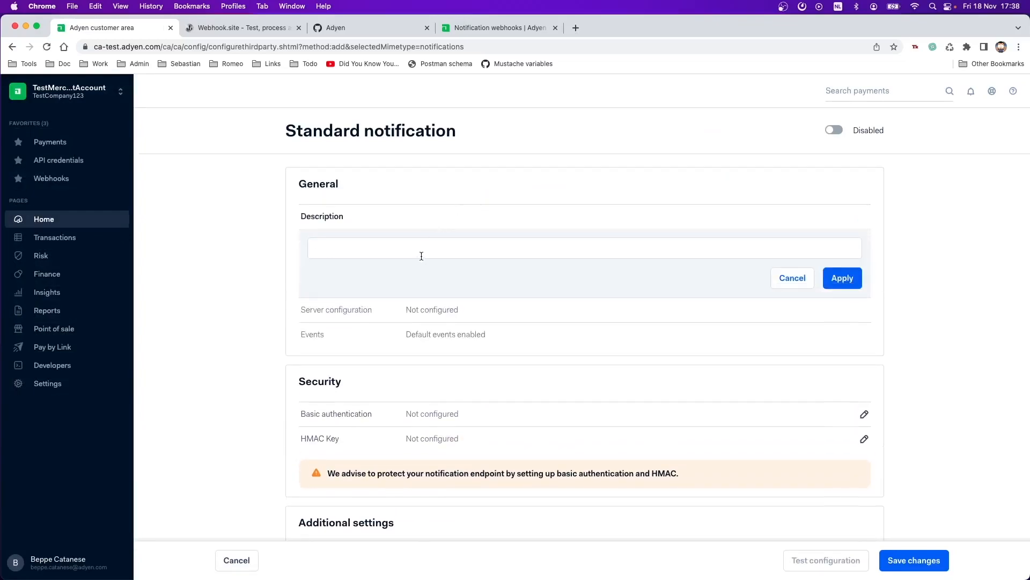
{"action": "type", "text": "Payment"}
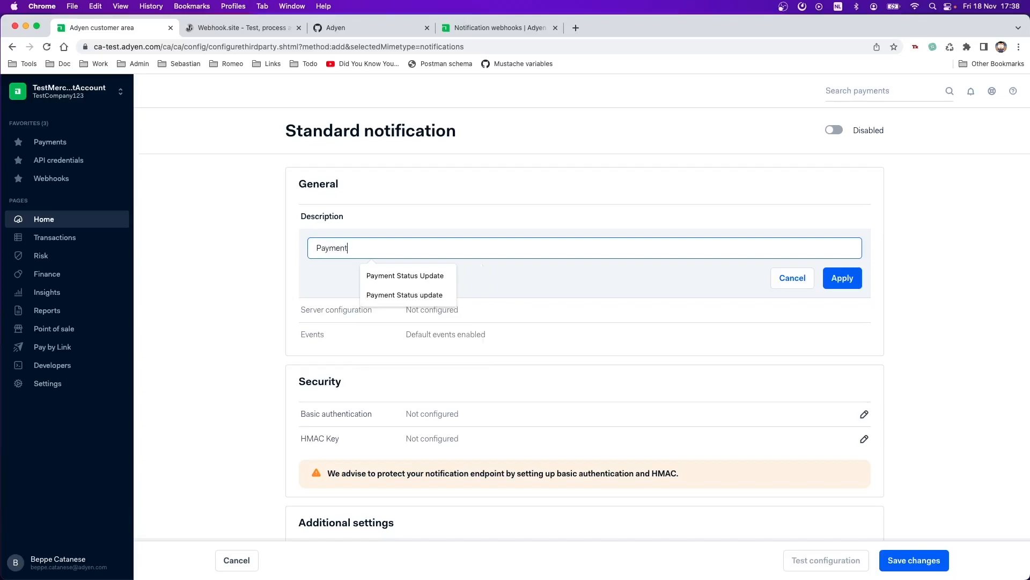
{"action": "left_click", "coordinate": [406, 275]}
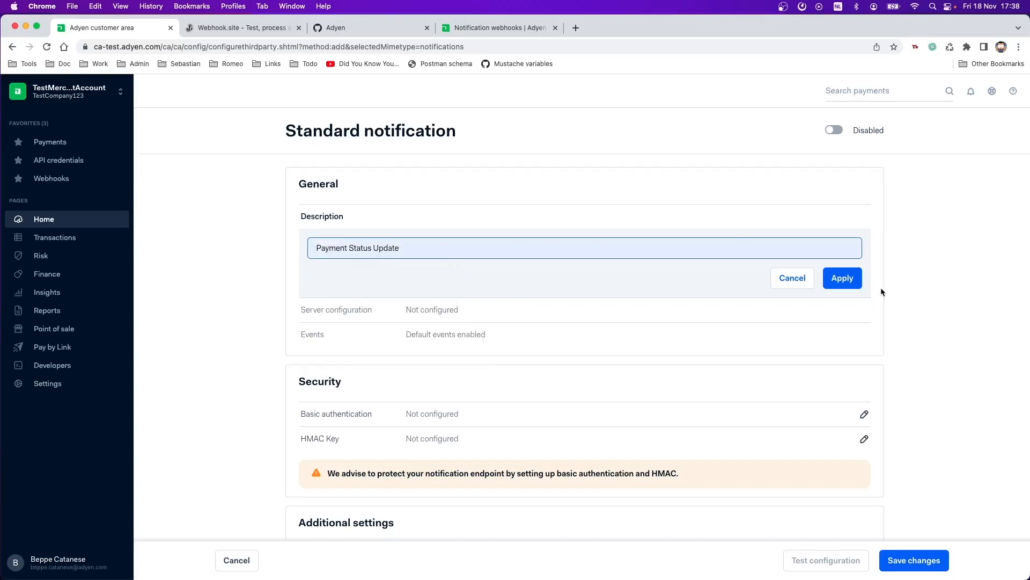
{"action": "left_click", "coordinate": [841, 278]}
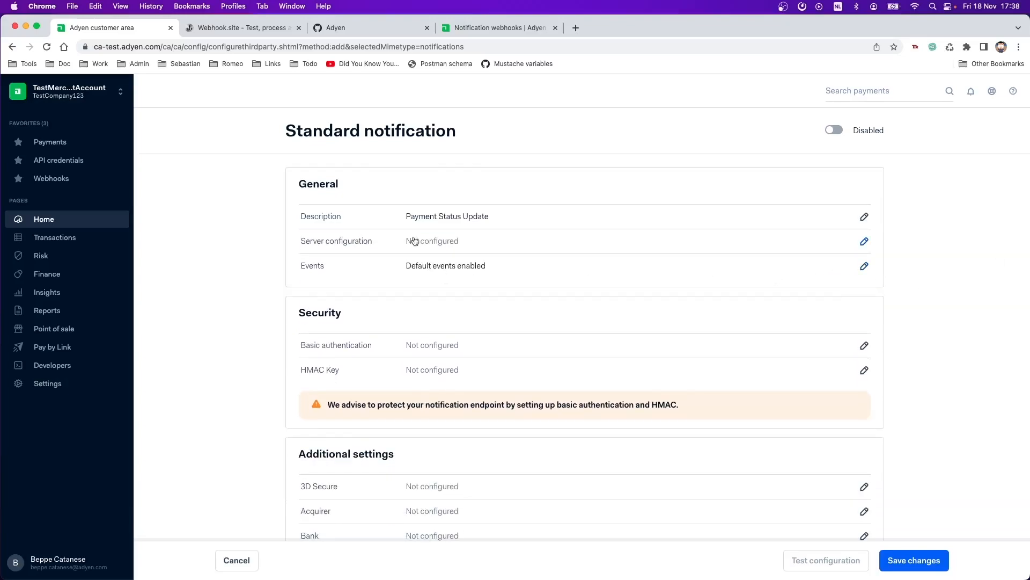
Step: Begin editing server configuration and copy the unique Webhook.site URL to the clipboard
{"action": "left_click", "coordinate": [864, 240]}
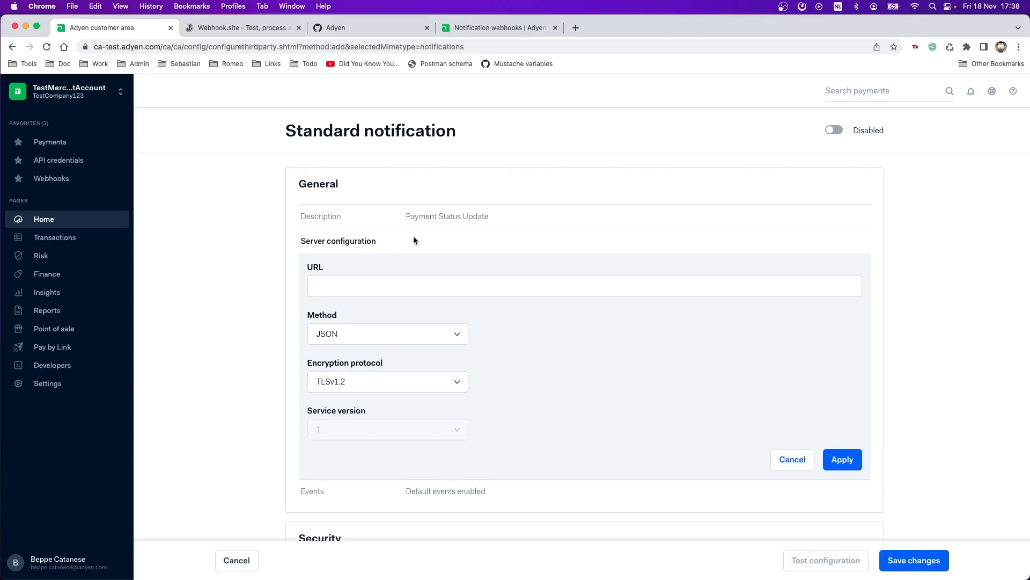
{"action": "mouse_move", "coordinate": [495, 308]}
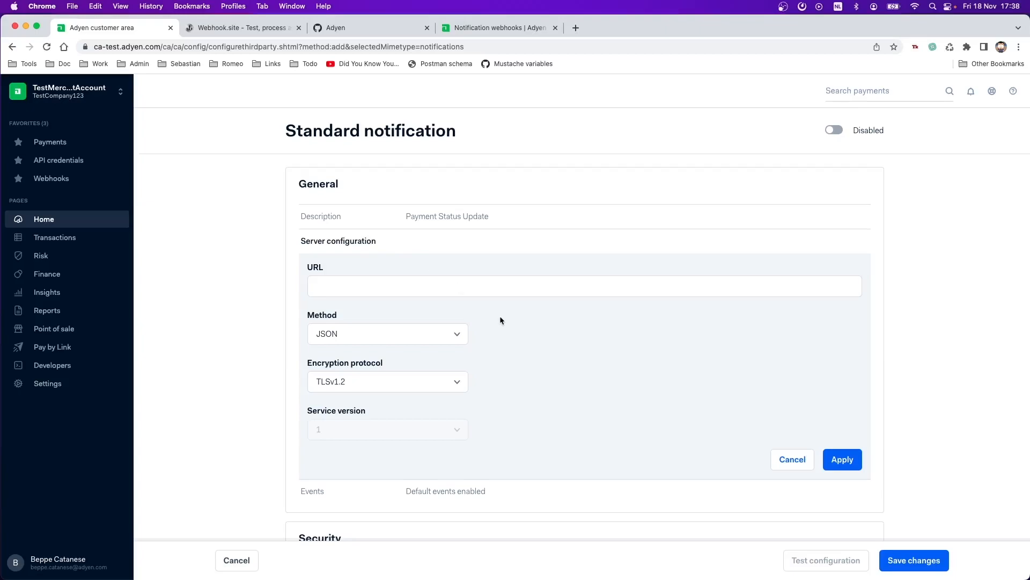
{"action": "left_click", "coordinate": [239, 28]}
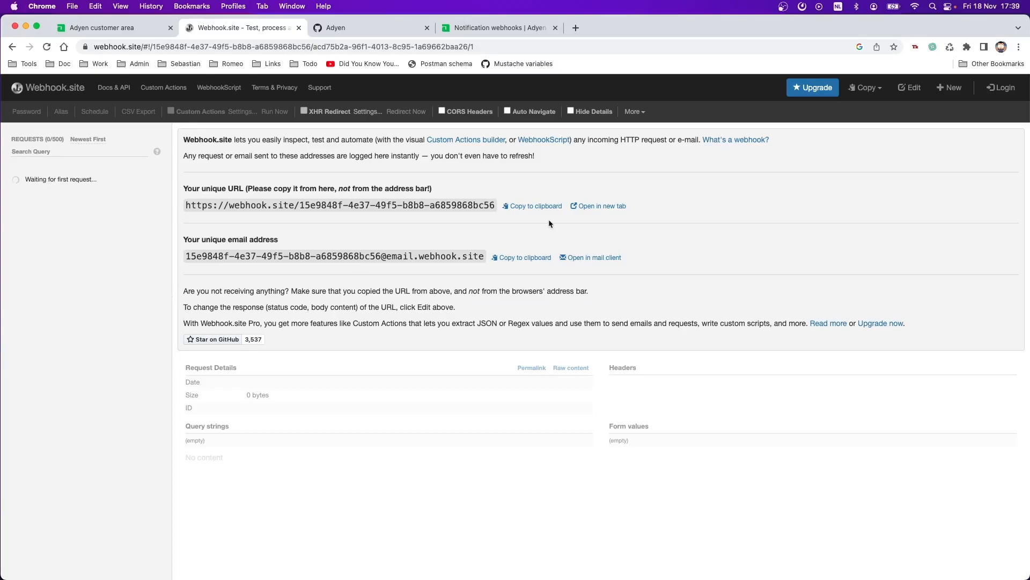
{"action": "left_click", "coordinate": [536, 205]}
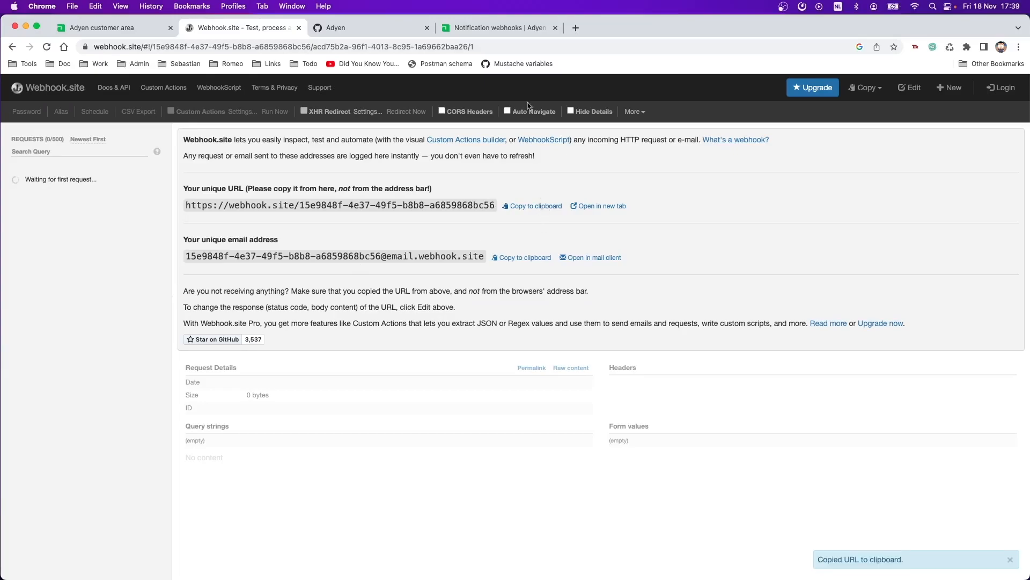
{"action": "left_click", "coordinate": [102, 28]}
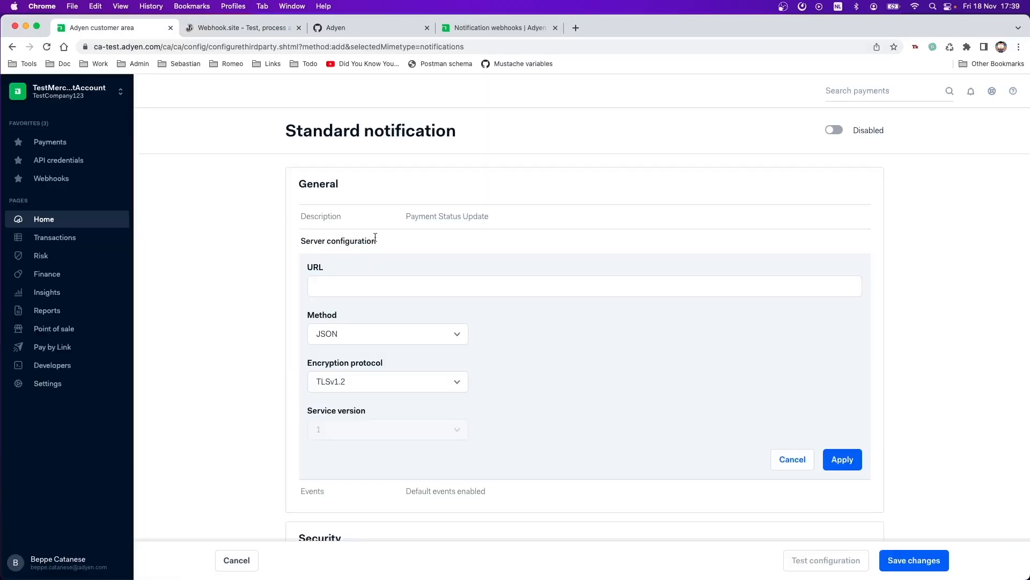
Step: Set the server configuration URL to the Webhook.site endpoint and apply it
{"action": "left_click", "coordinate": [584, 291]}
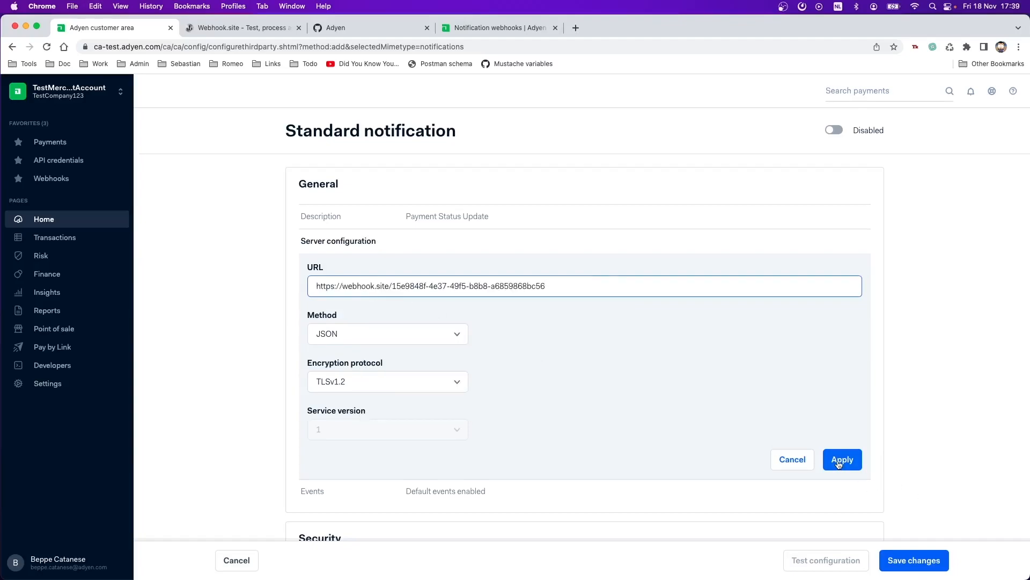
{"action": "left_click", "coordinate": [842, 459]}
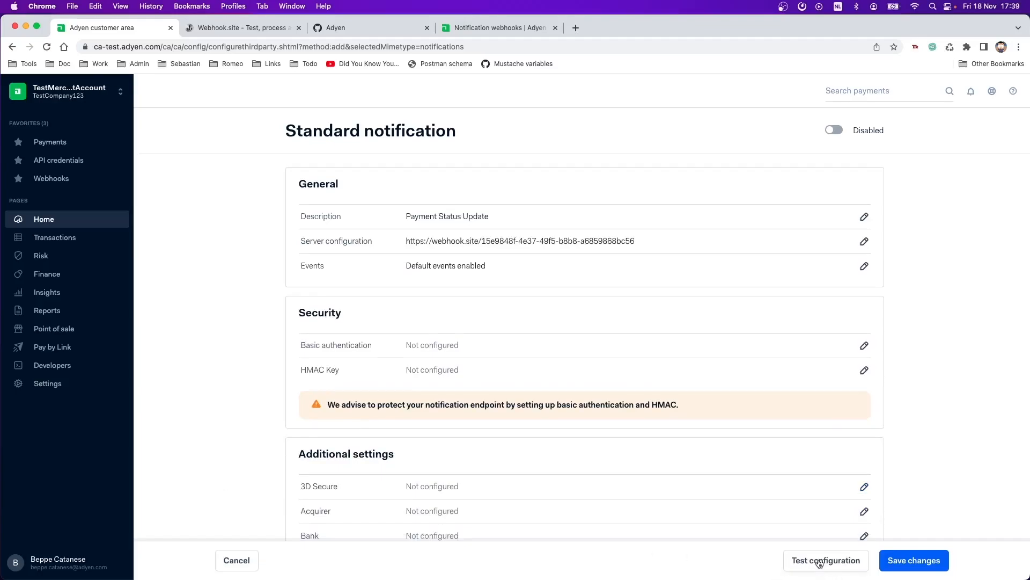
Step: Send a test AUTHORISATION event to the endpoint, getting 200 OK without [accepted]
{"action": "left_click", "coordinate": [827, 560]}
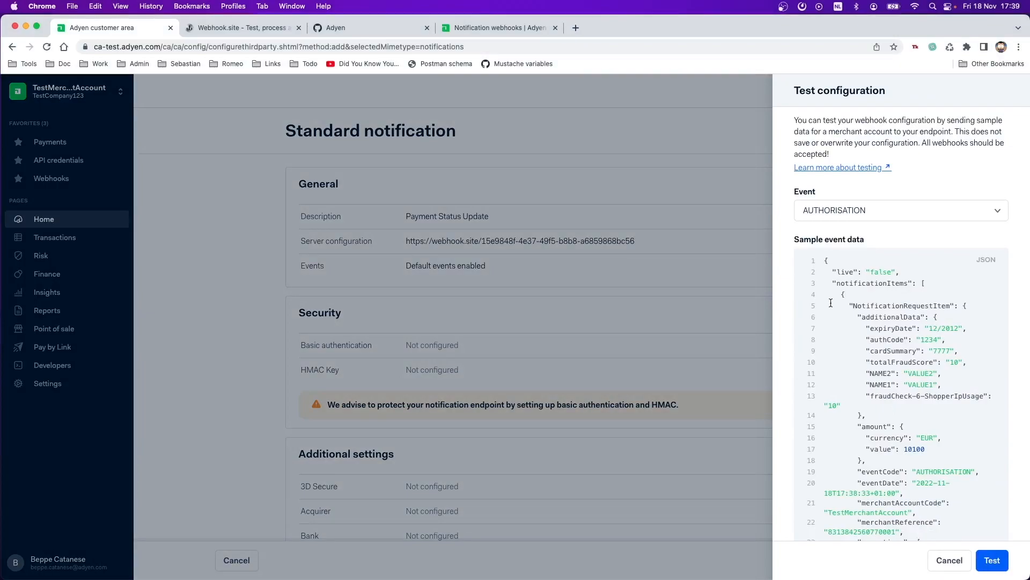
{"action": "left_click", "coordinate": [992, 561]}
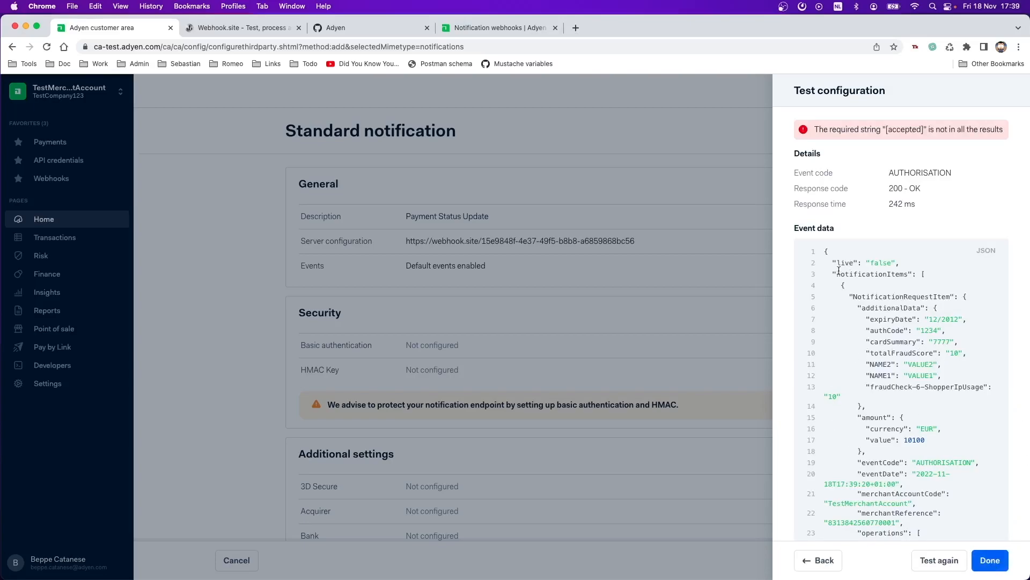
{"action": "mouse_move", "coordinate": [870, 200]}
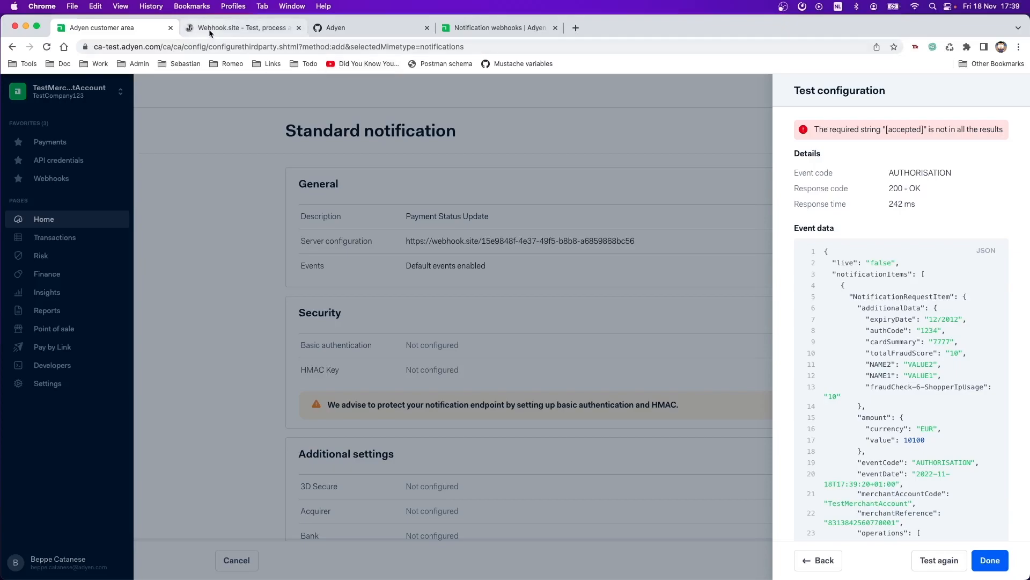
Step: Review the received POST request on Webhook.site and note the required accepted string
{"action": "left_click", "coordinate": [240, 28]}
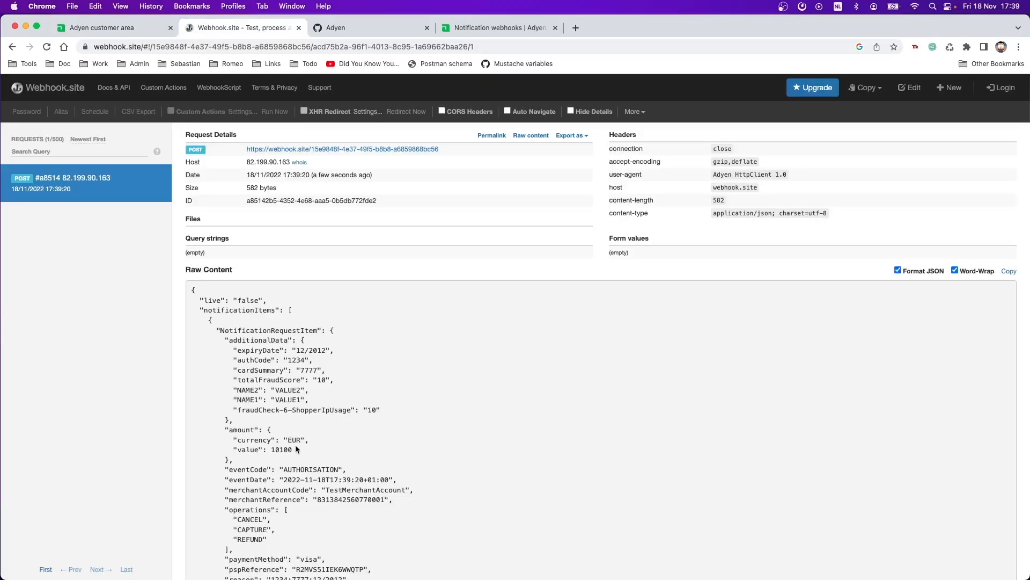
{"action": "scroll", "scroll_direction": "down", "scroll_amount": 3}
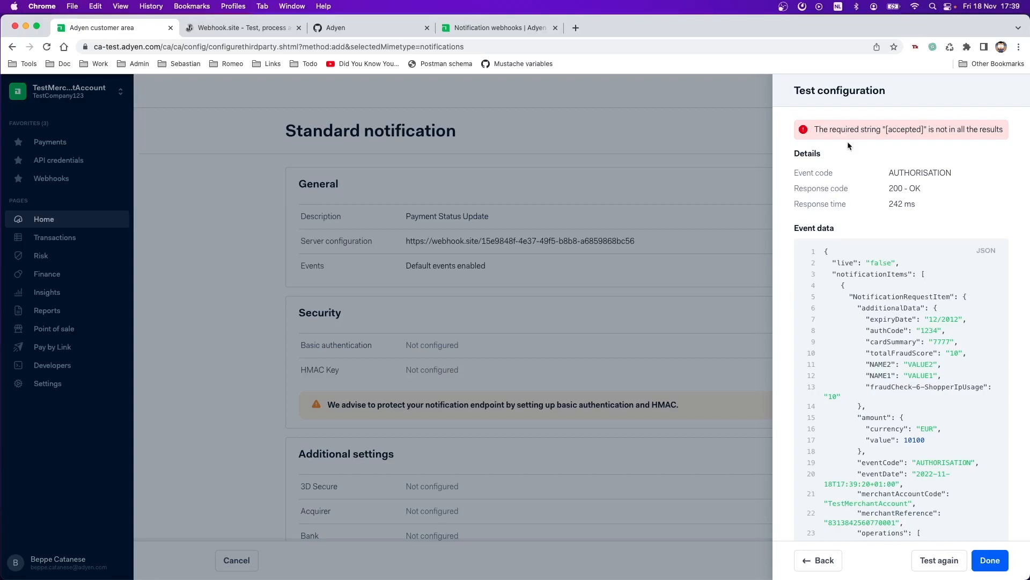
{"action": "double_click", "coordinate": [905, 129]}
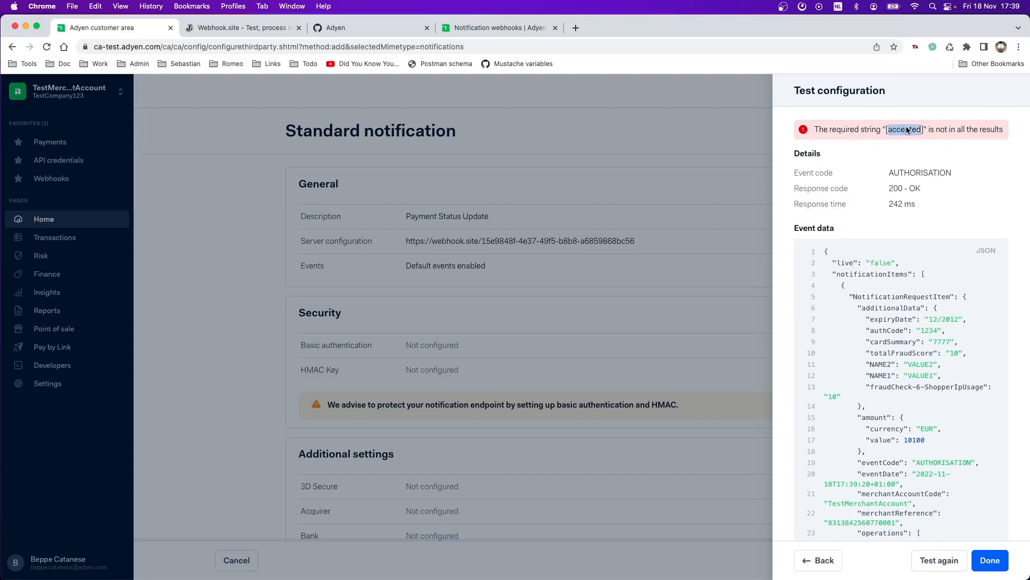
{"action": "left_click", "coordinate": [243, 28]}
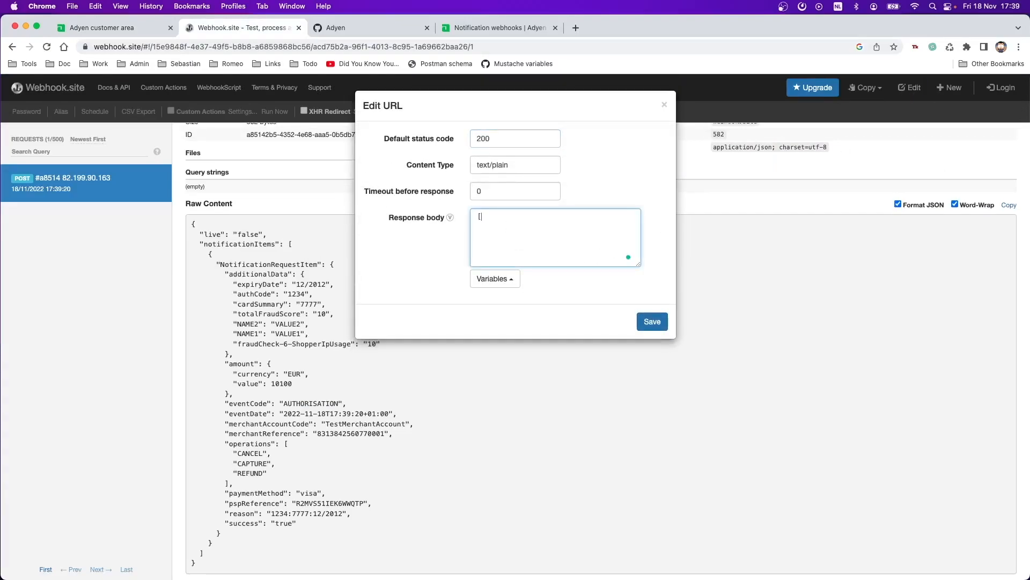
Step: Set the Webhook.site URL response body to [accepted] and save it
{"action": "type", "text": "accepte"}
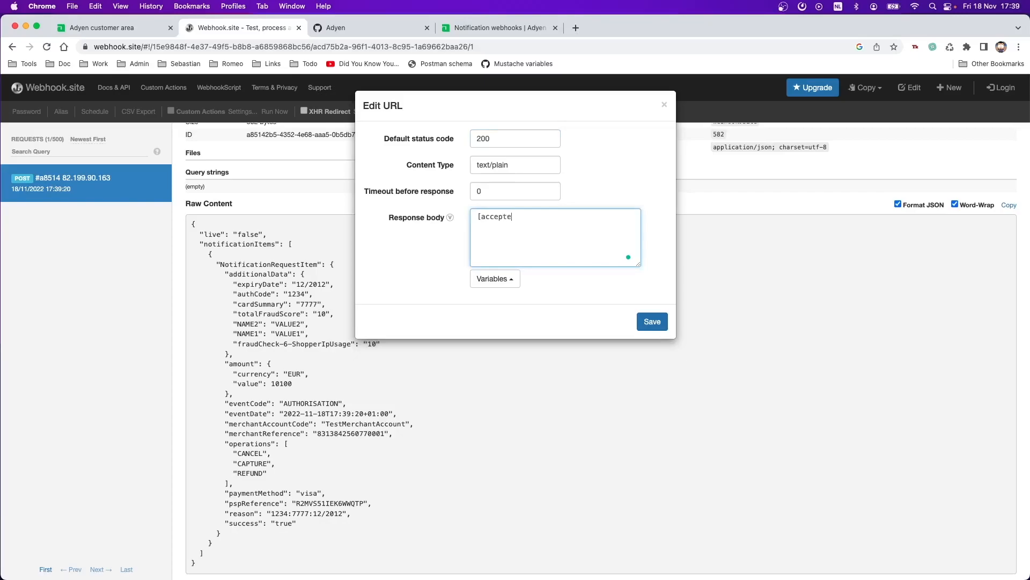
{"action": "type", "text": "d]"}
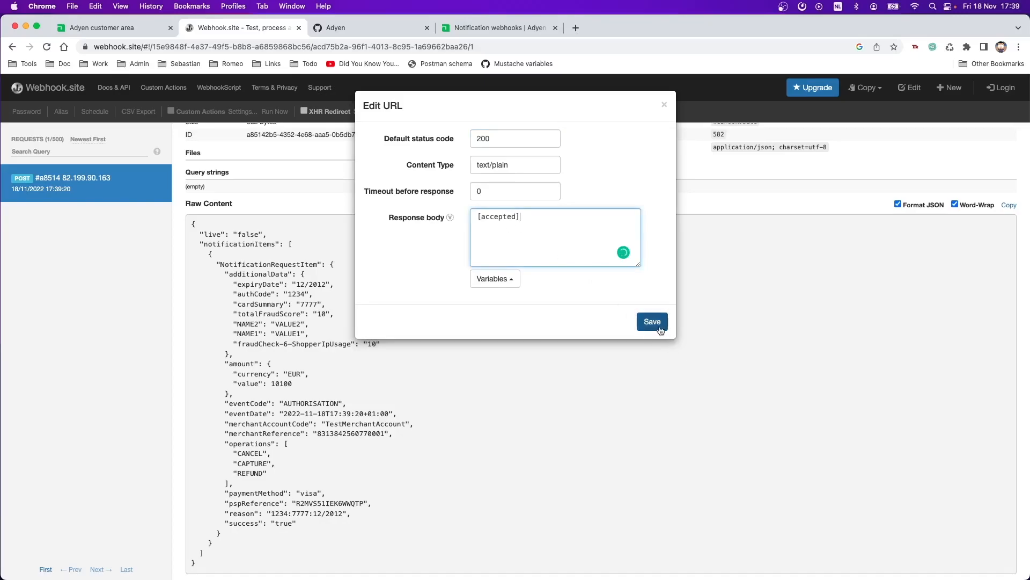
{"action": "left_click", "coordinate": [652, 322]}
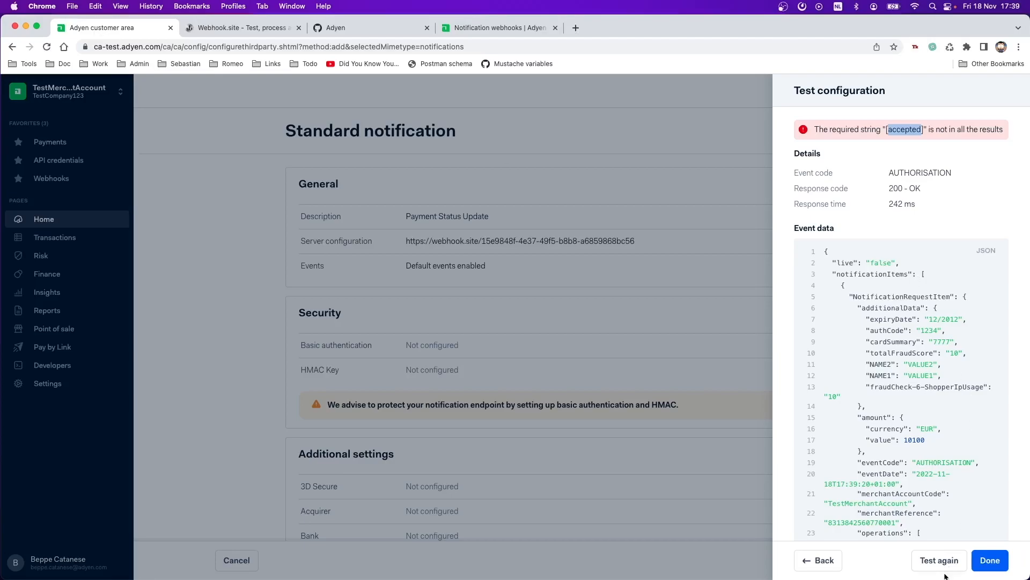
Step: Resend the test event successfully, then leave the results and cancel the test panel
{"action": "left_click", "coordinate": [939, 560]}
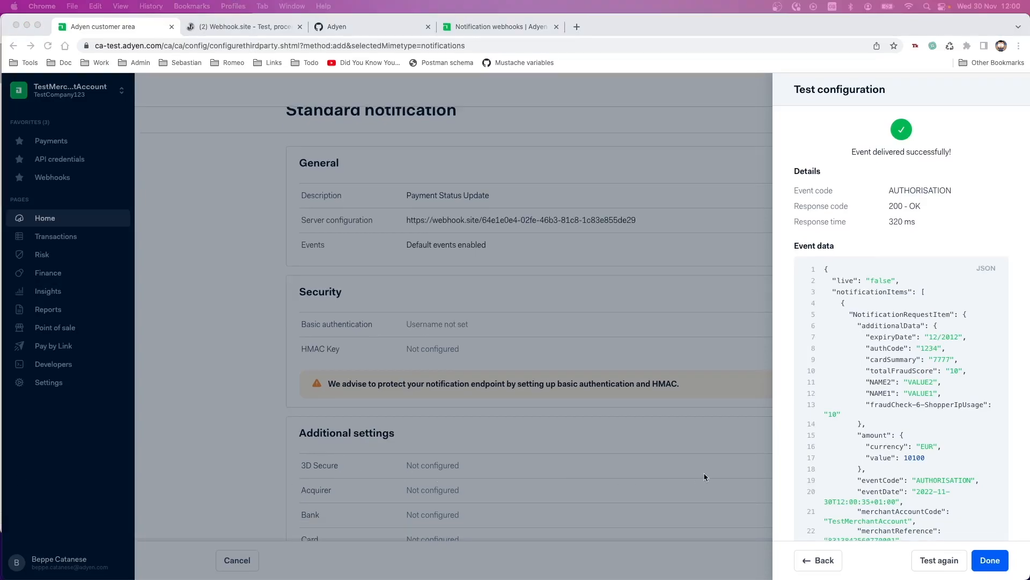
{"action": "mouse_move", "coordinate": [833, 571]}
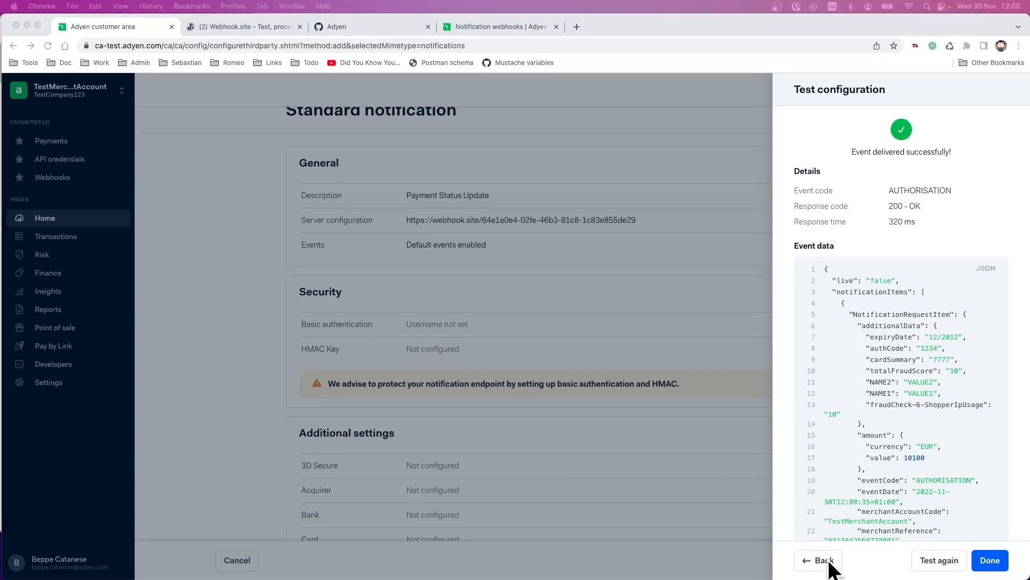
{"action": "left_click", "coordinate": [819, 560]}
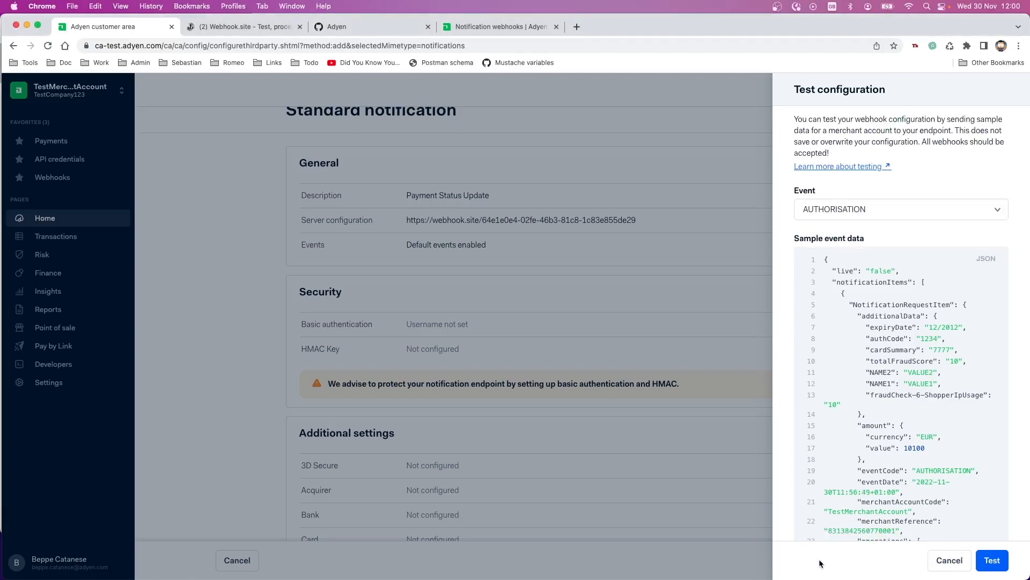
{"action": "left_click", "coordinate": [949, 560]}
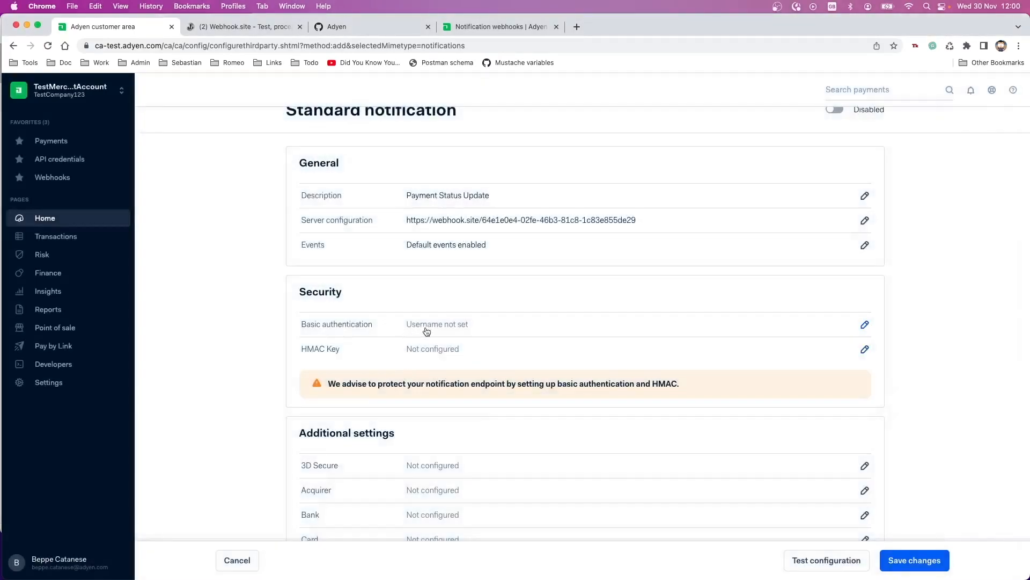
Step: Set basic authentication username 'username' with a suggested password and apply
{"action": "left_click", "coordinate": [864, 324]}
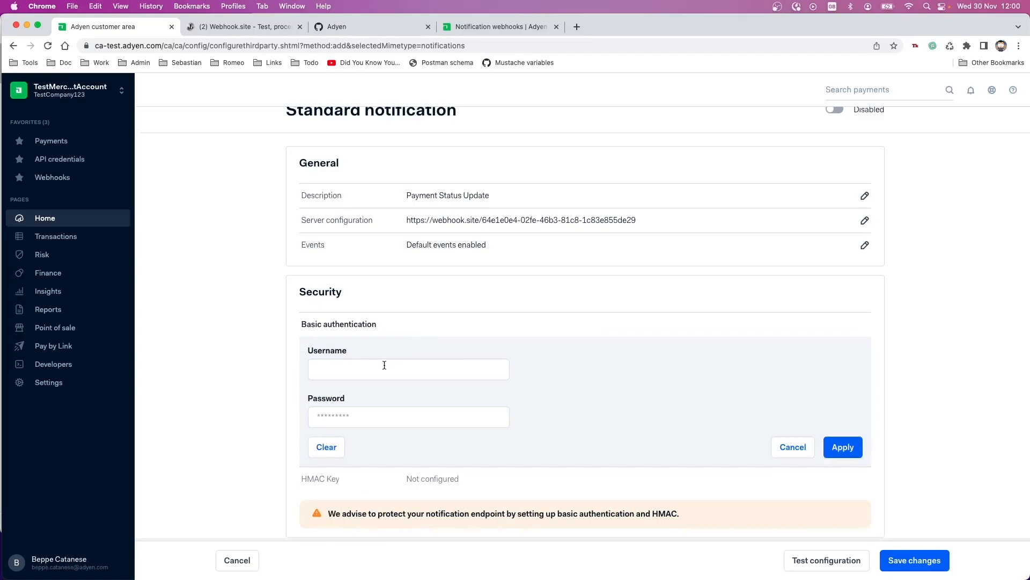
{"action": "type", "text": "username"}
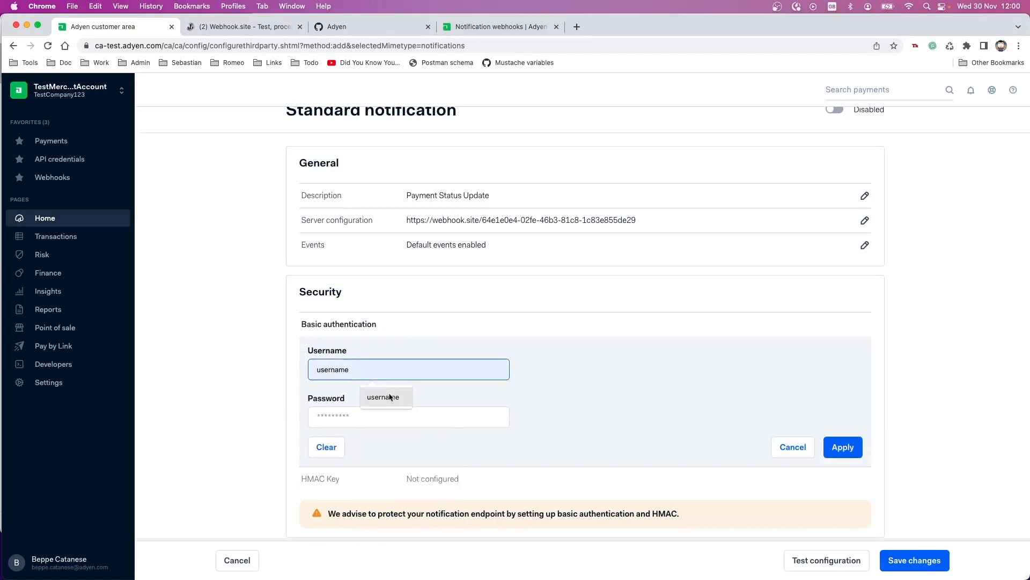
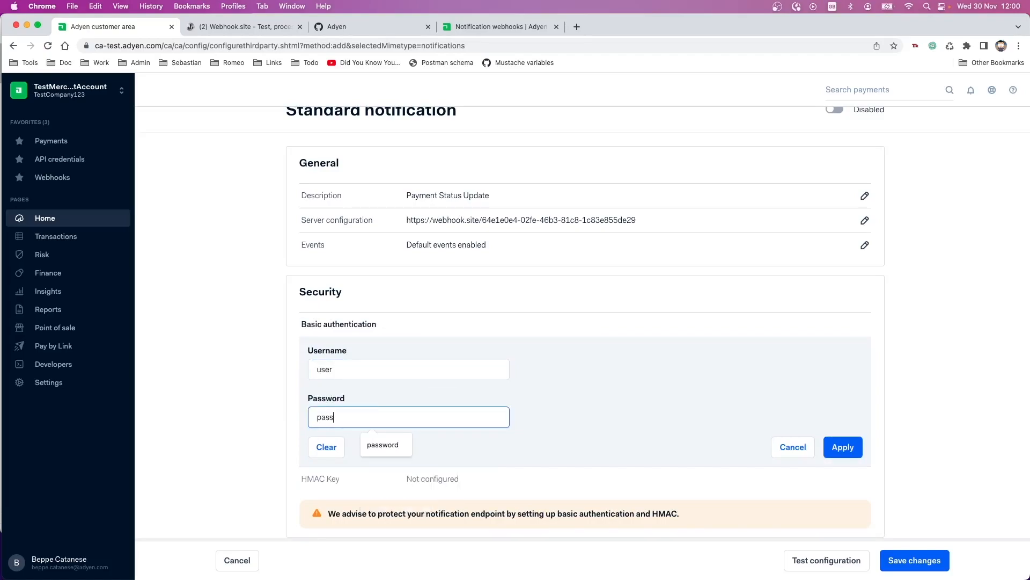
{"action": "left_click", "coordinate": [382, 444]}
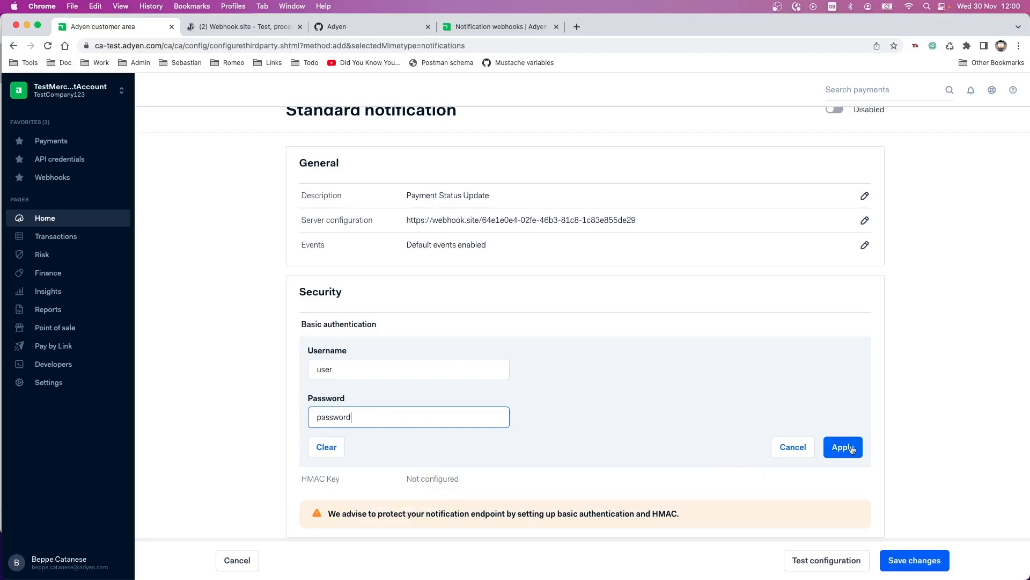
{"action": "left_click", "coordinate": [844, 447]}
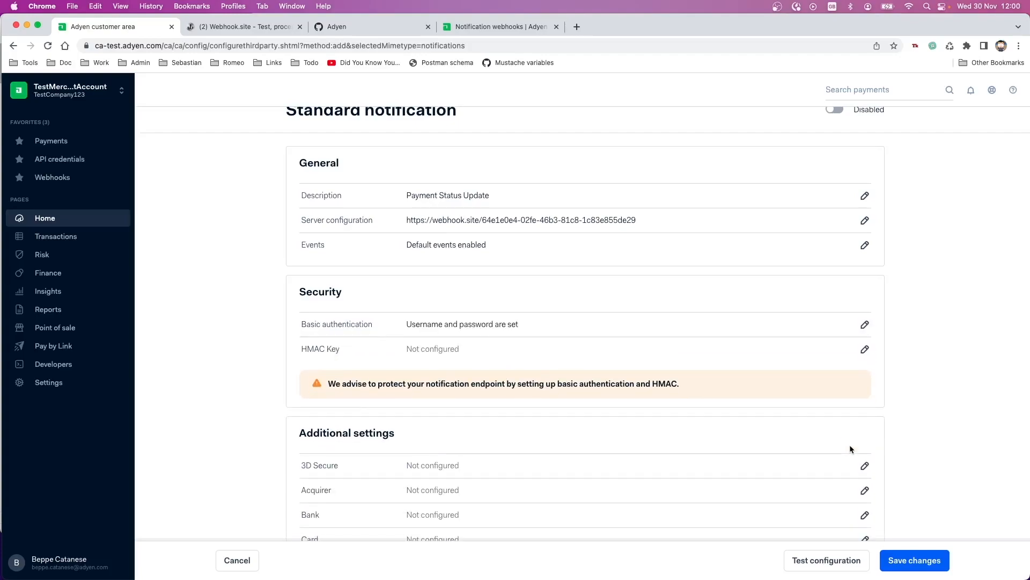
{"action": "mouse_move", "coordinate": [843, 371]}
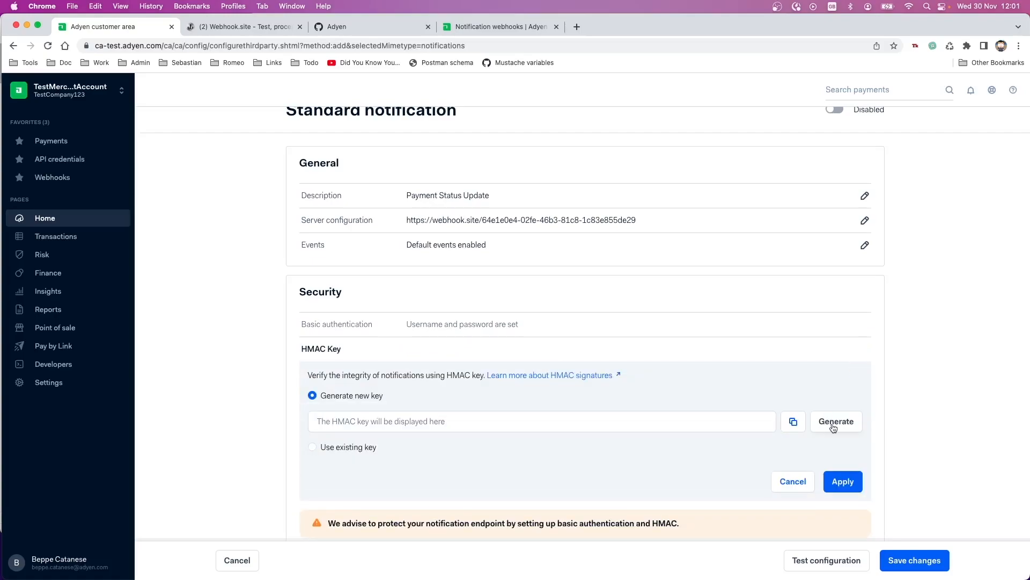
Step: Generate a new HMAC key, copy and apply it, and save the webhook changes
{"action": "left_click", "coordinate": [836, 421]}
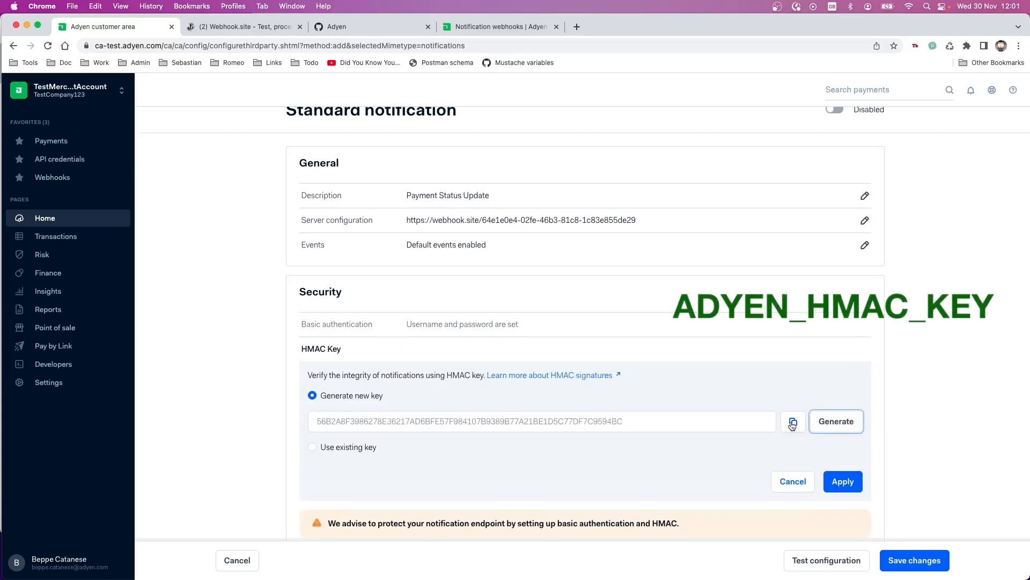
{"action": "left_click", "coordinate": [793, 420]}
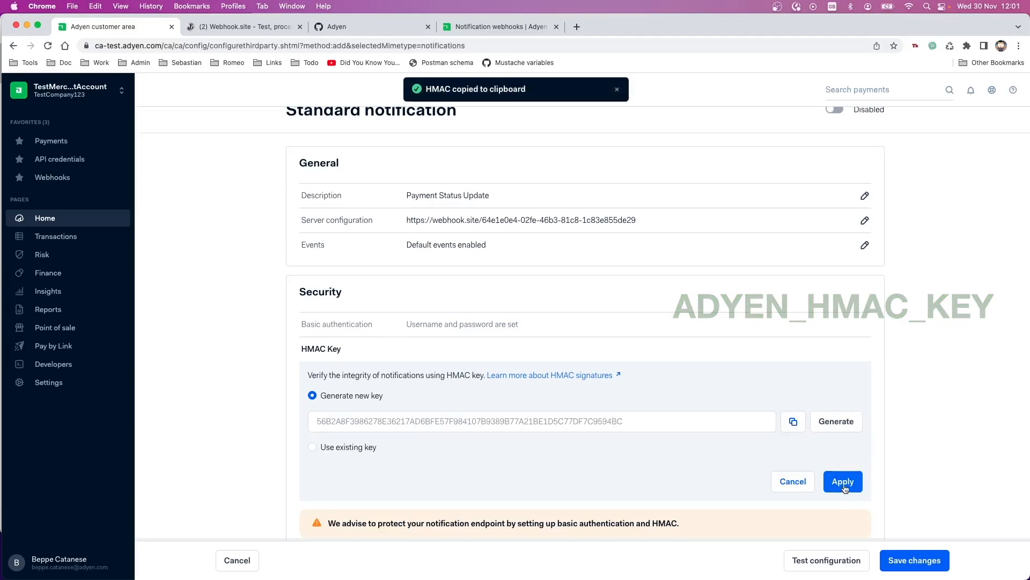
{"action": "left_click", "coordinate": [843, 481]}
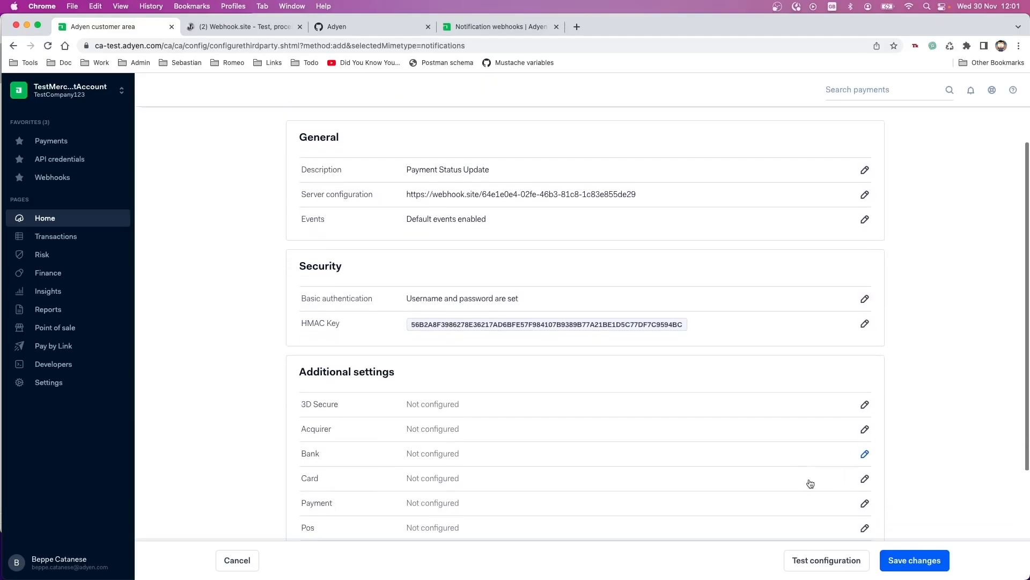
{"action": "scroll", "scroll_direction": "down", "scroll_amount": 3}
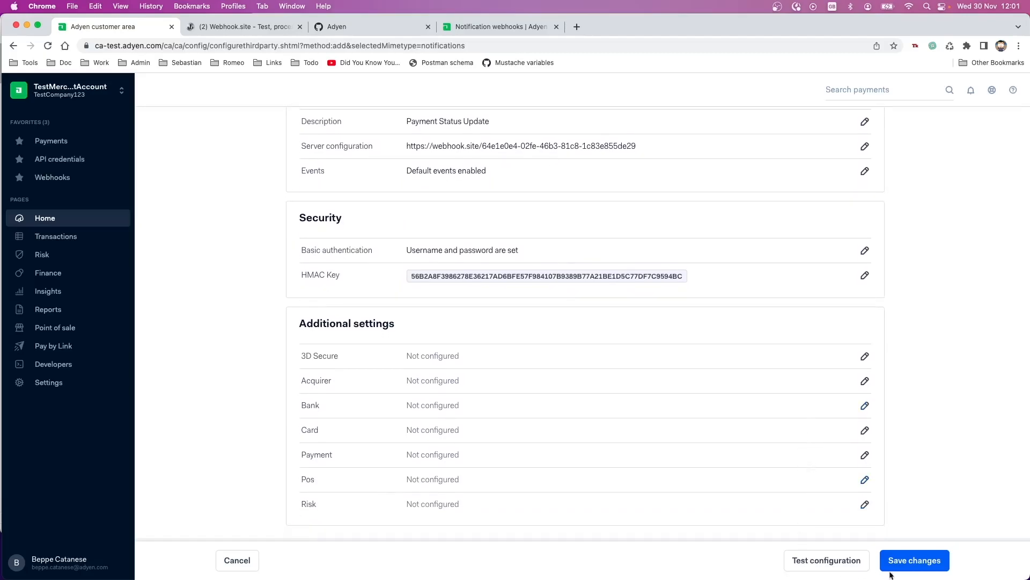
{"action": "left_click", "coordinate": [914, 560]}
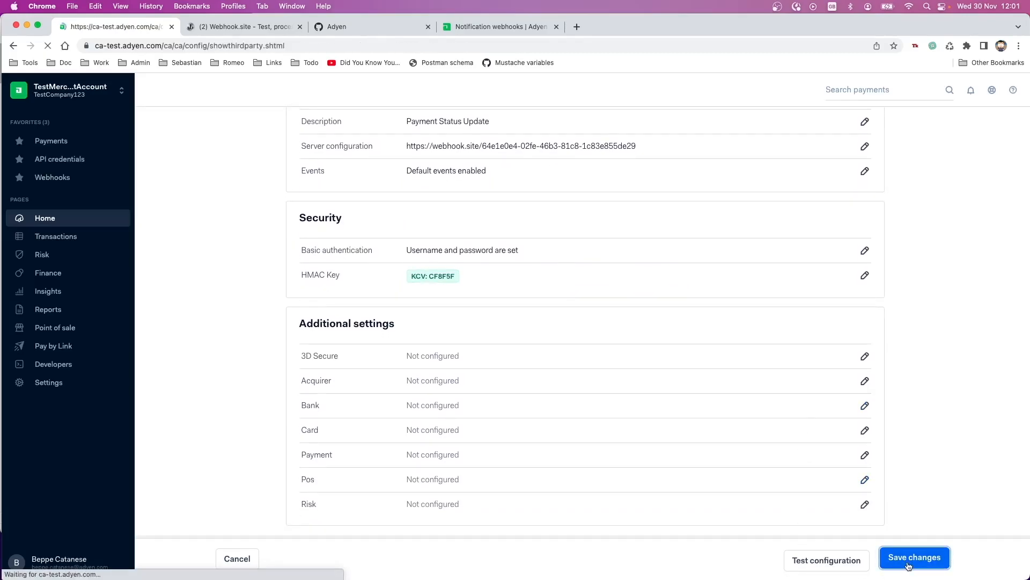
{"action": "left_click", "coordinate": [914, 572]}
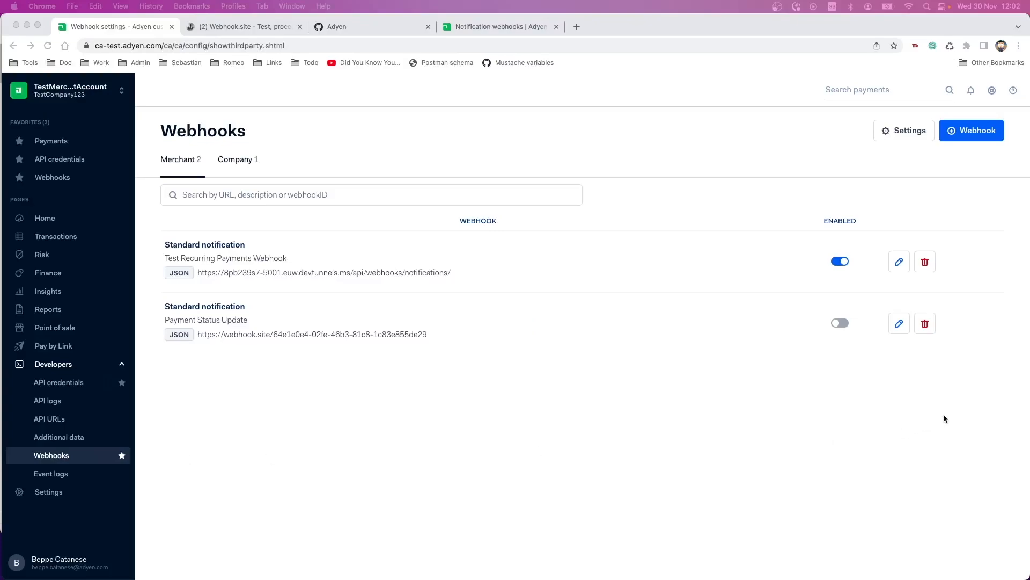
{"action": "mouse_move", "coordinate": [960, 417]}
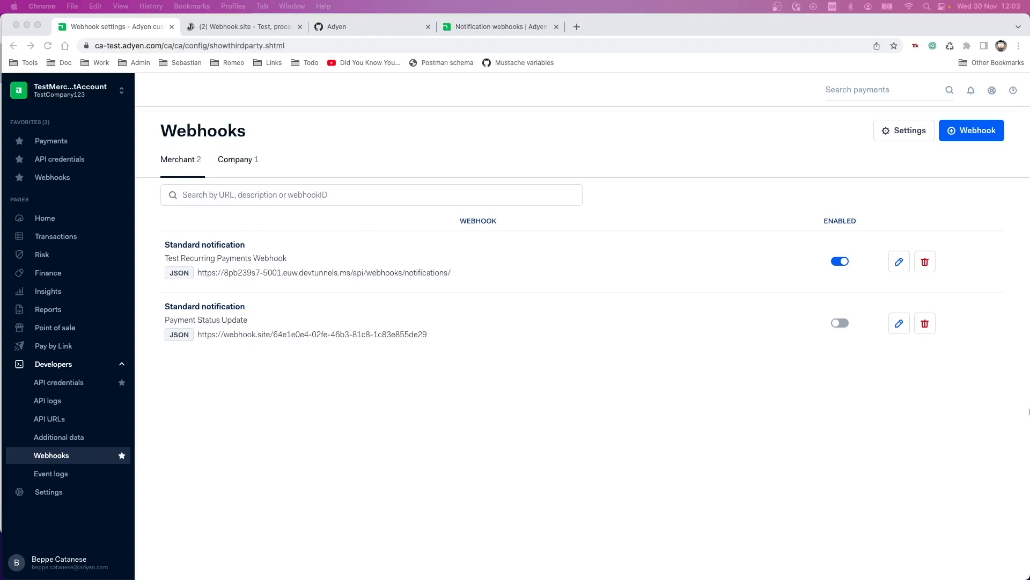
{"action": "mouse_move", "coordinate": [890, 419]}
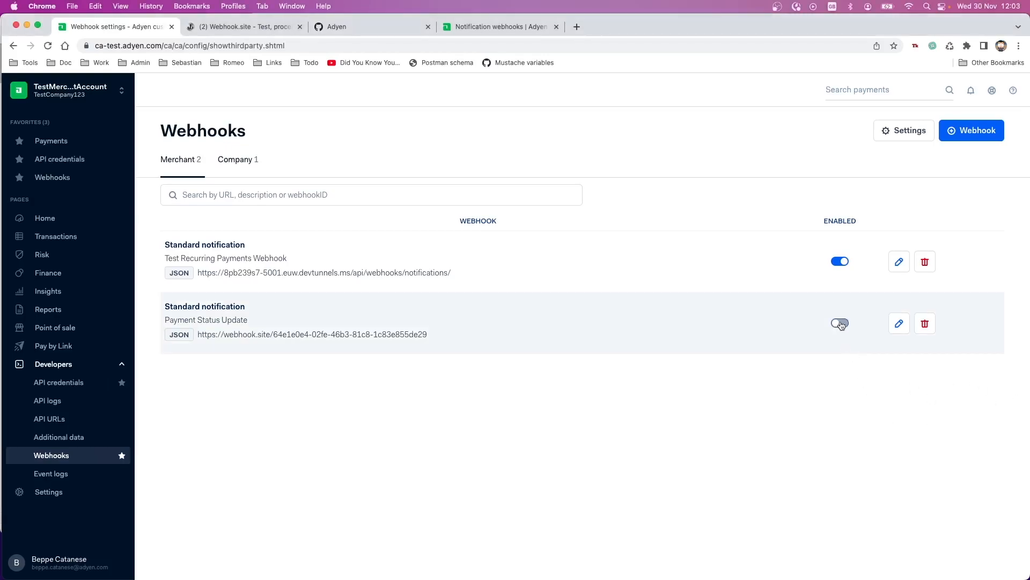
Step: Switch the Payment Status Update webhook to Enabled and go to the payments list
{"action": "left_click", "coordinate": [840, 323]}
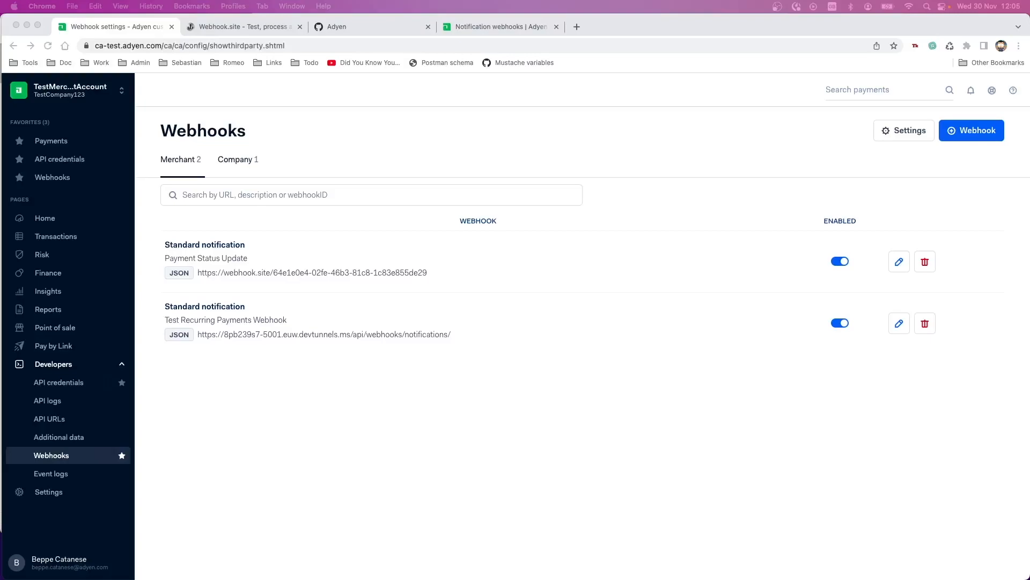
{"action": "mouse_move", "coordinate": [195, 376]}
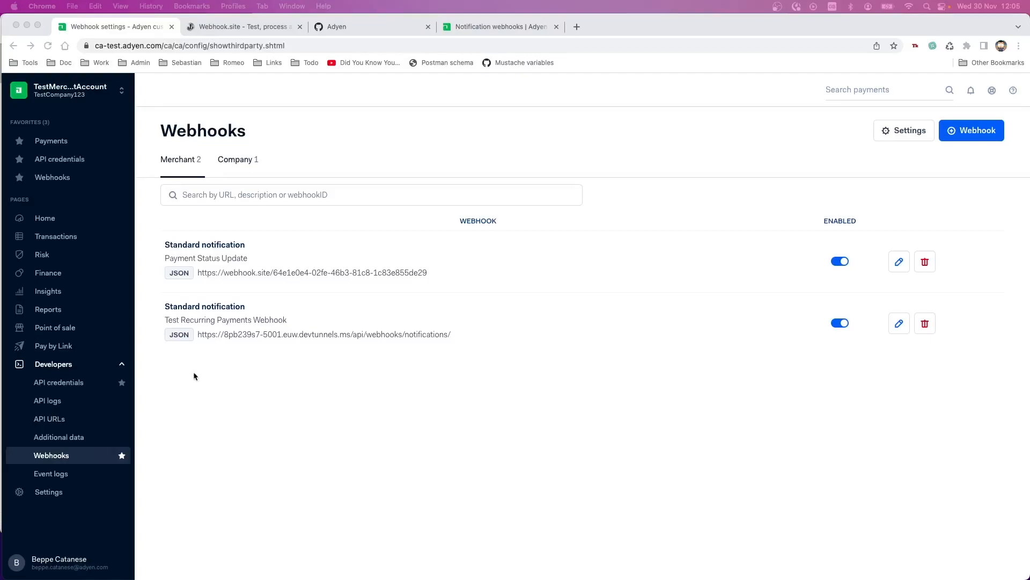
{"action": "left_click", "coordinate": [51, 141]}
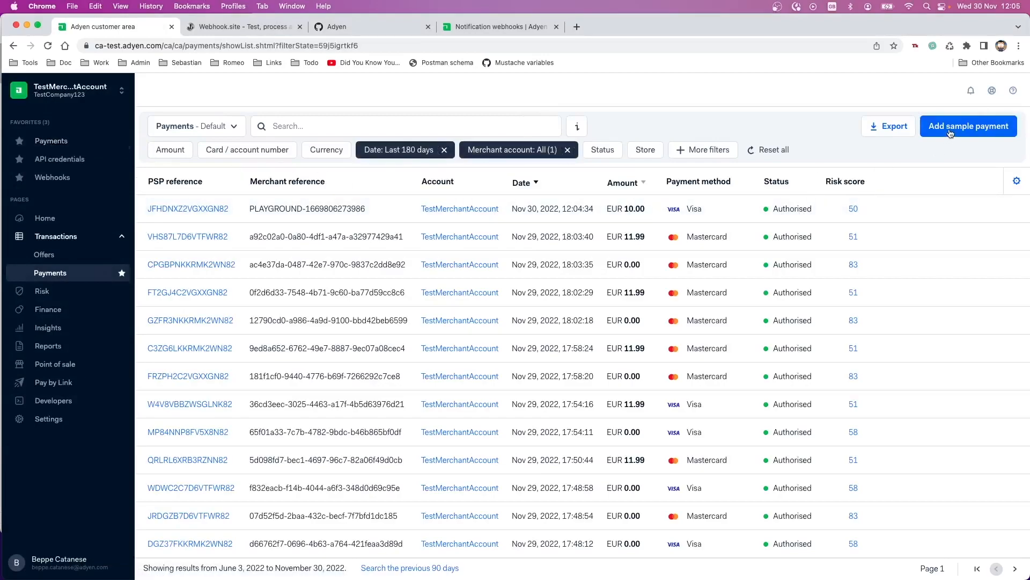
Step: Add a 12 EUR sample payment, then move to the Webhook.site tab
{"action": "left_click", "coordinate": [968, 127]}
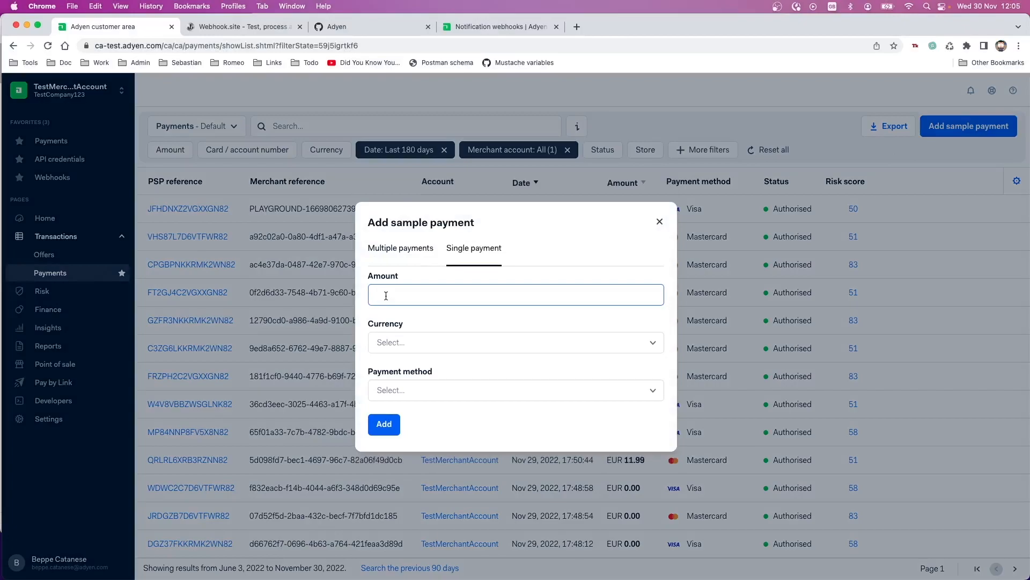
{"action": "left_click", "coordinate": [515, 342]}
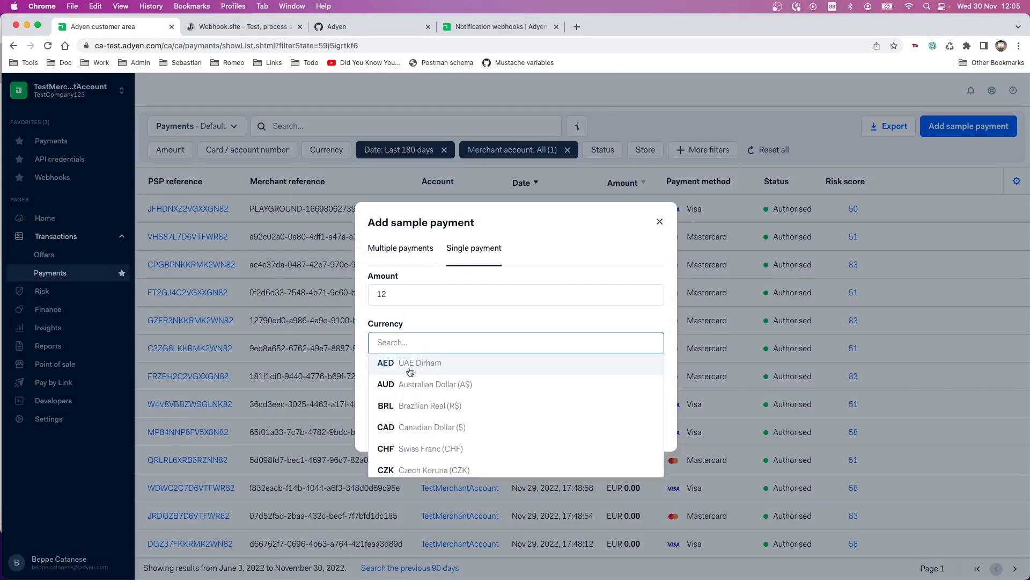
{"action": "type", "text": "eur"}
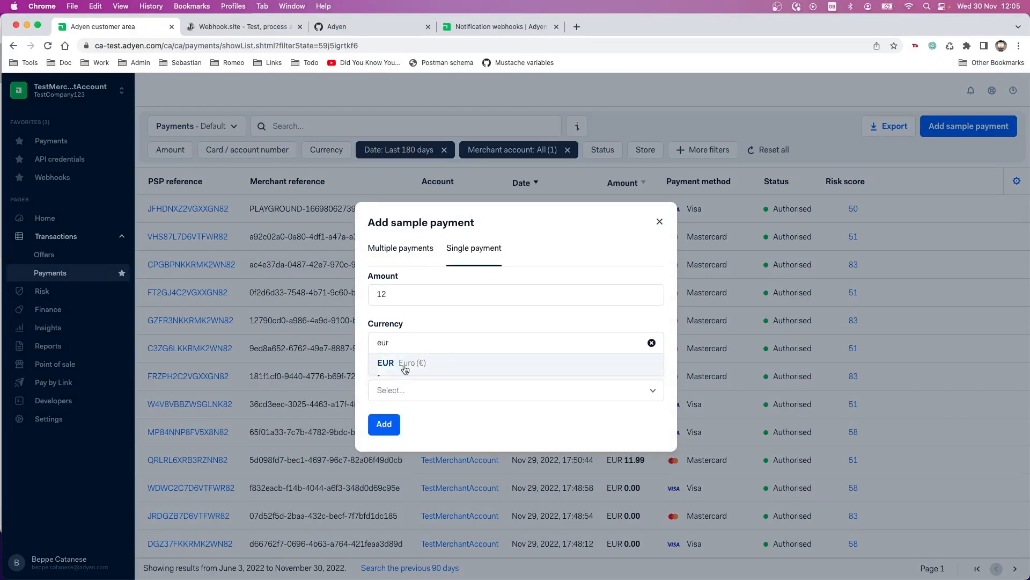
{"action": "left_click", "coordinate": [401, 363]}
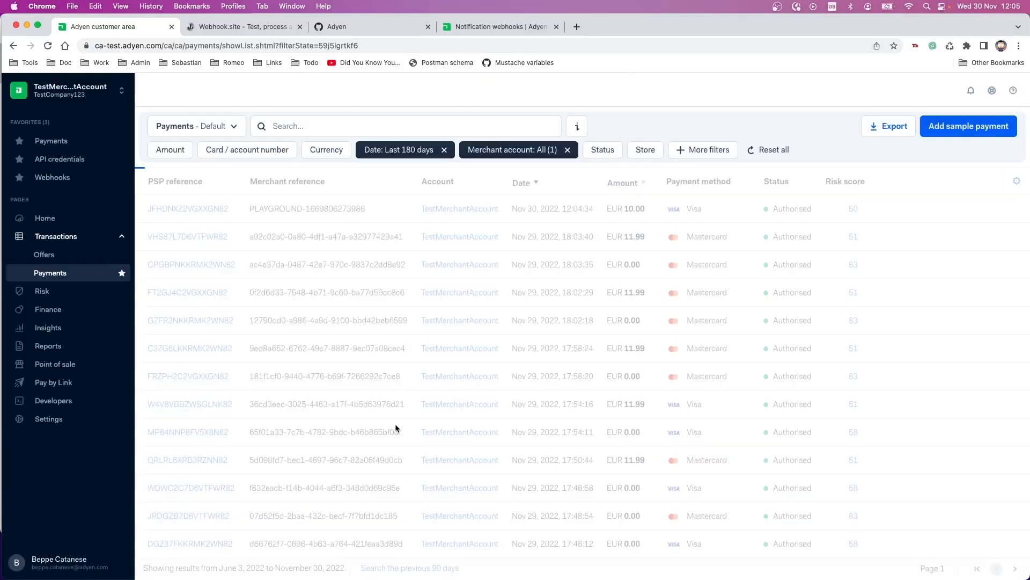
{"action": "left_click", "coordinate": [968, 127]}
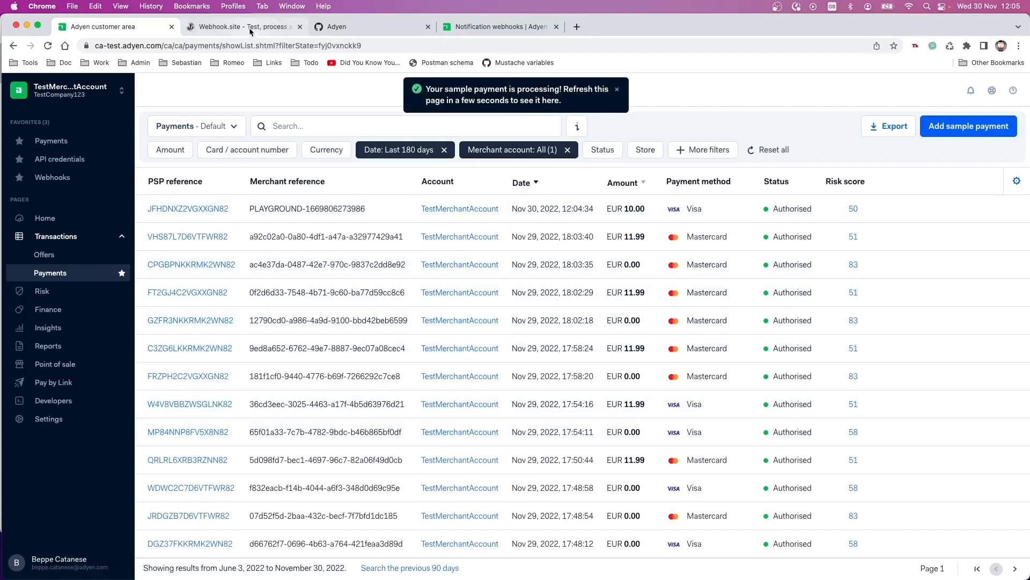
{"action": "left_click", "coordinate": [242, 26]}
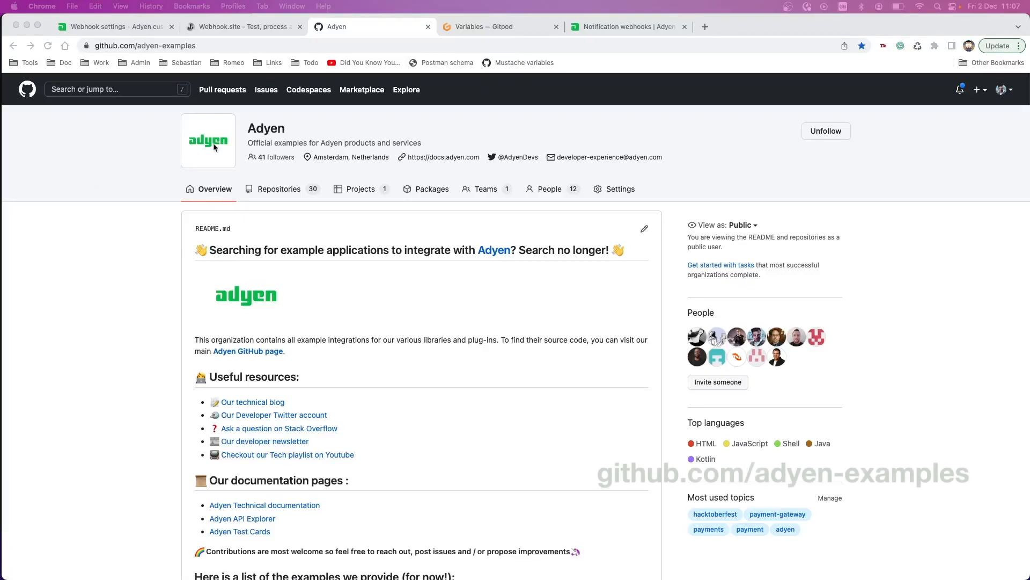
{"action": "mouse_move", "coordinate": [295, 308]}
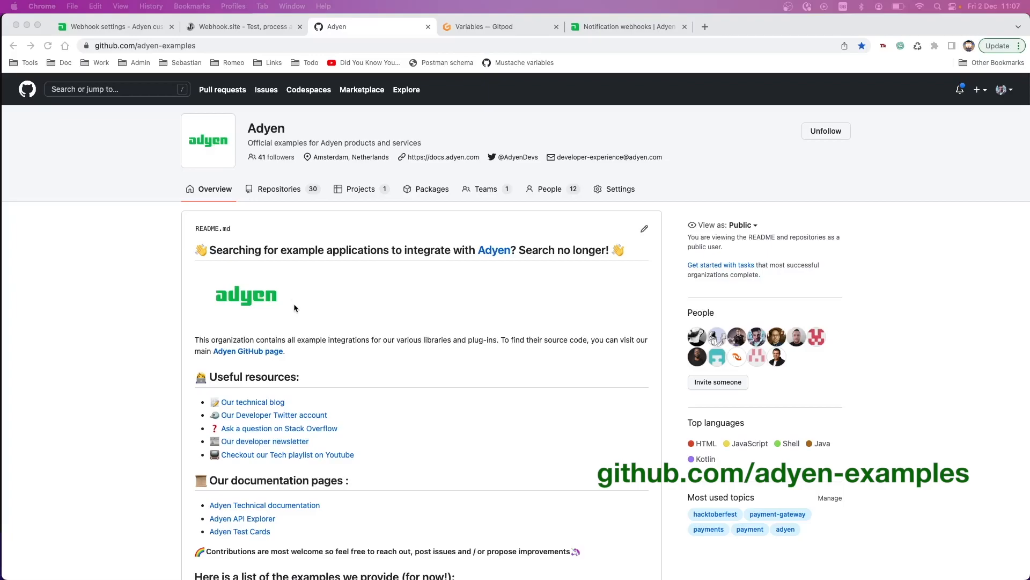
Step: Open the Node.js example repository, read its README and follow the Gitpod account variables link
{"action": "scroll", "scroll_direction": "down", "scroll_amount": 3}
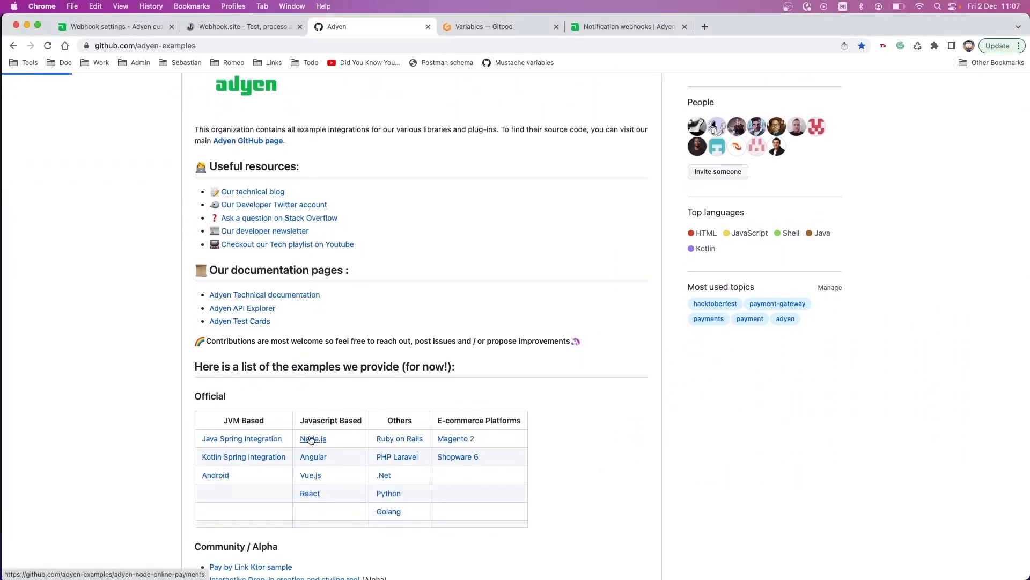
{"action": "left_click", "coordinate": [312, 438]}
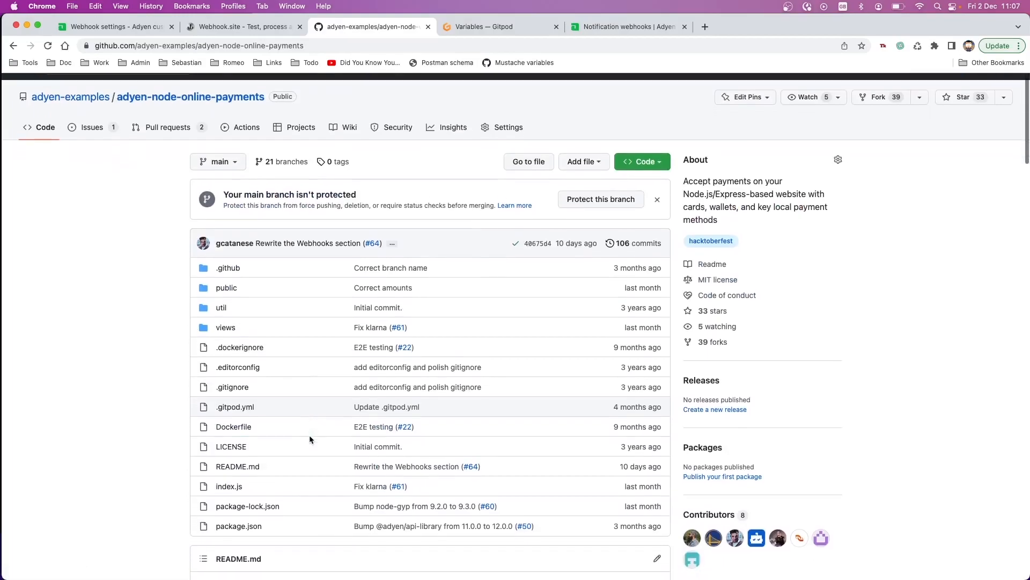
{"action": "scroll", "scroll_direction": "down", "scroll_amount": 3}
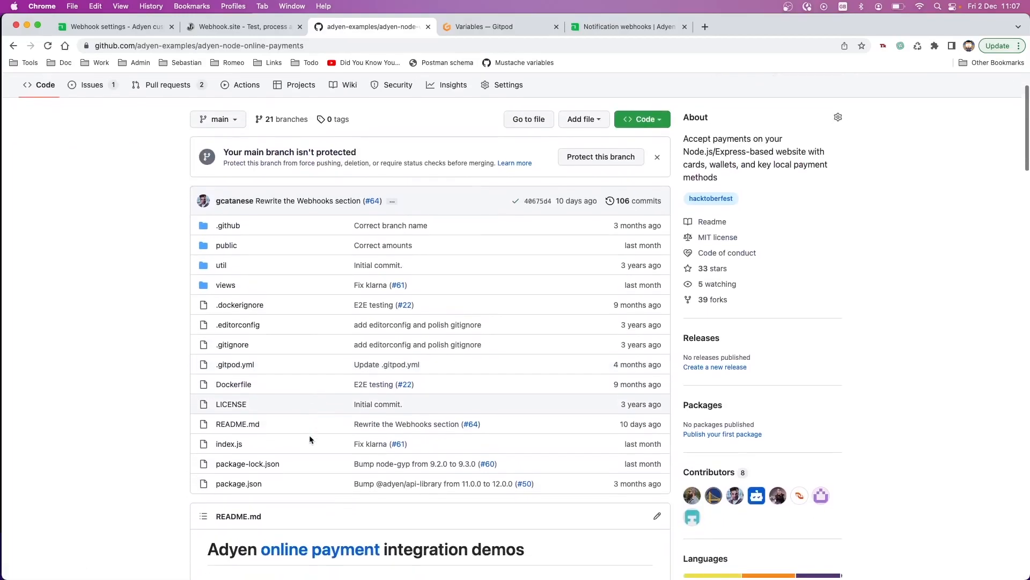
{"action": "scroll", "scroll_direction": "down", "scroll_amount": 3}
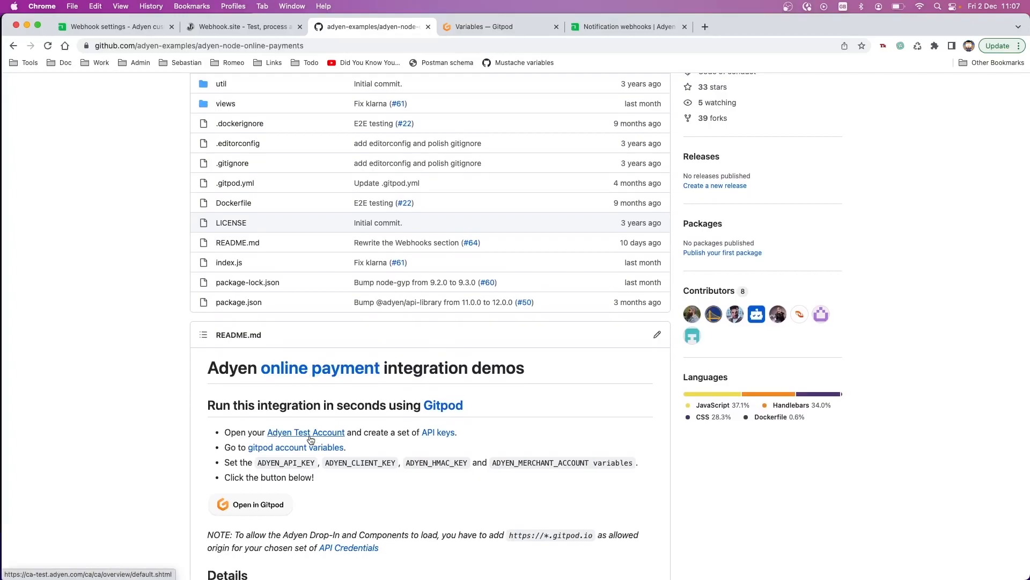
{"action": "scroll", "scroll_direction": "down", "scroll_amount": 3}
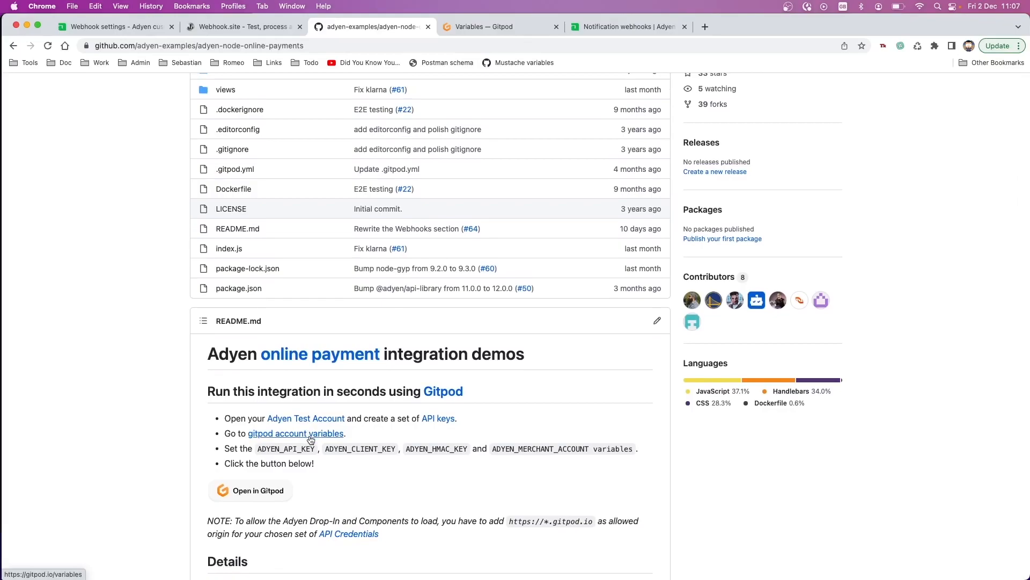
{"action": "scroll", "scroll_direction": "down", "scroll_amount": 3}
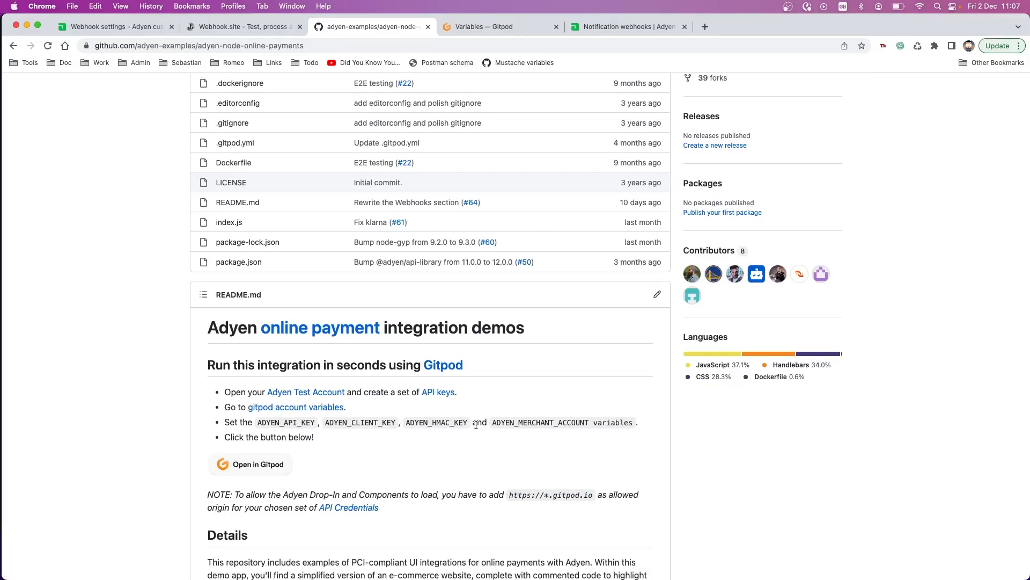
{"action": "left_click", "coordinate": [488, 26]}
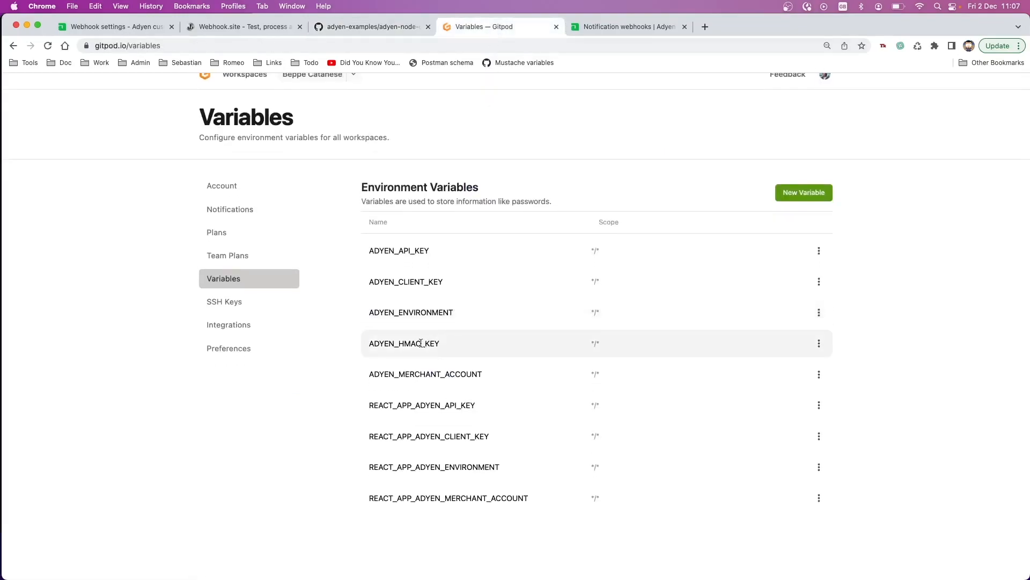
Step: Confirm ADYEN_HMAC_KEY is listed among Gitpod's variables and return to the README
{"action": "double_click", "coordinate": [404, 344]}
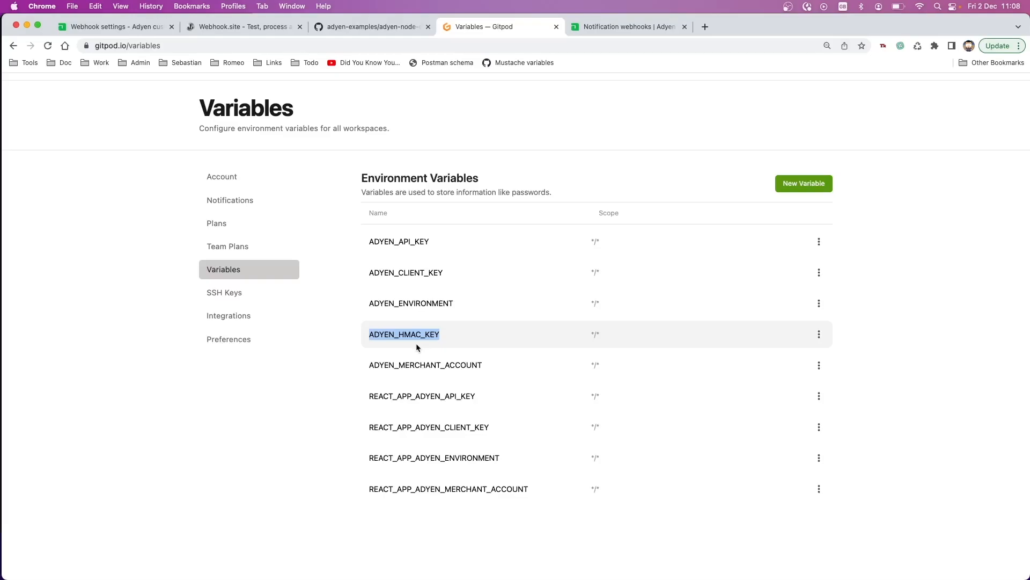
{"action": "left_click", "coordinate": [369, 26]}
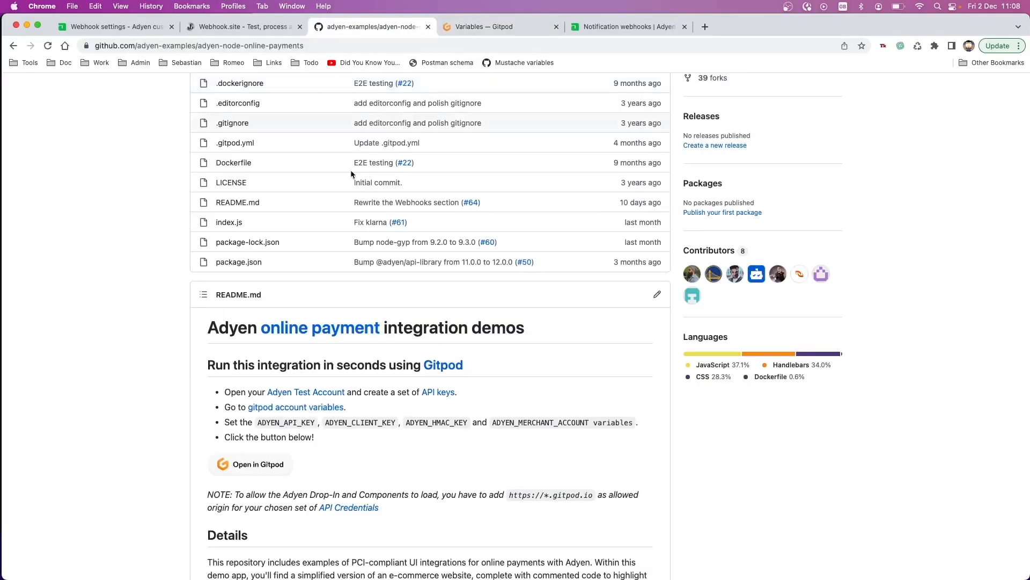
Step: Launch the example via the README's Open in Gitpod button
{"action": "scroll", "scroll_direction": "down", "scroll_amount": 3}
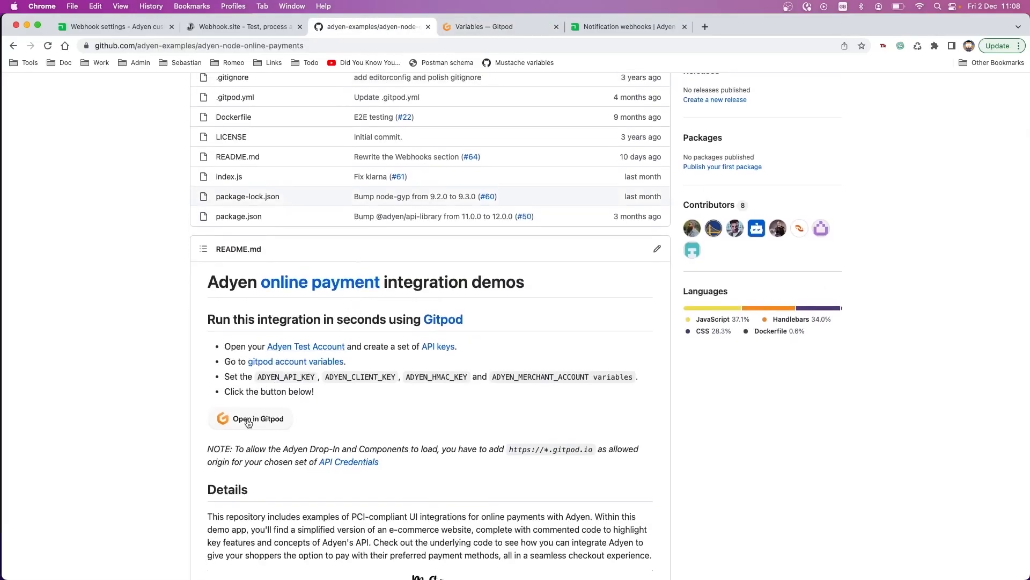
{"action": "left_click", "coordinate": [250, 418]}
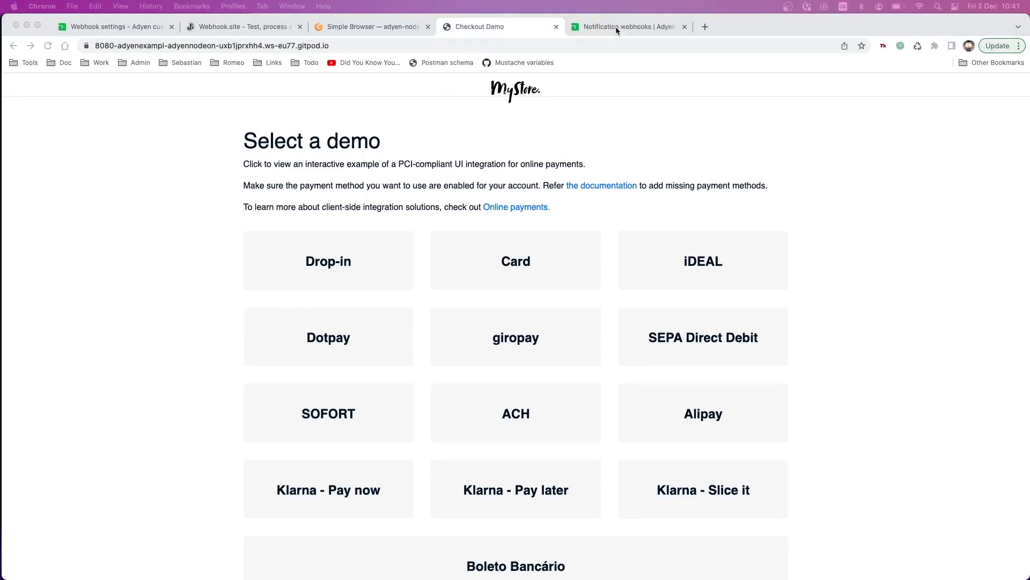
Step: Open index.js in the Gitpod workspace and locate the /api/webhooks/notifications route
{"action": "left_click", "coordinate": [372, 26]}
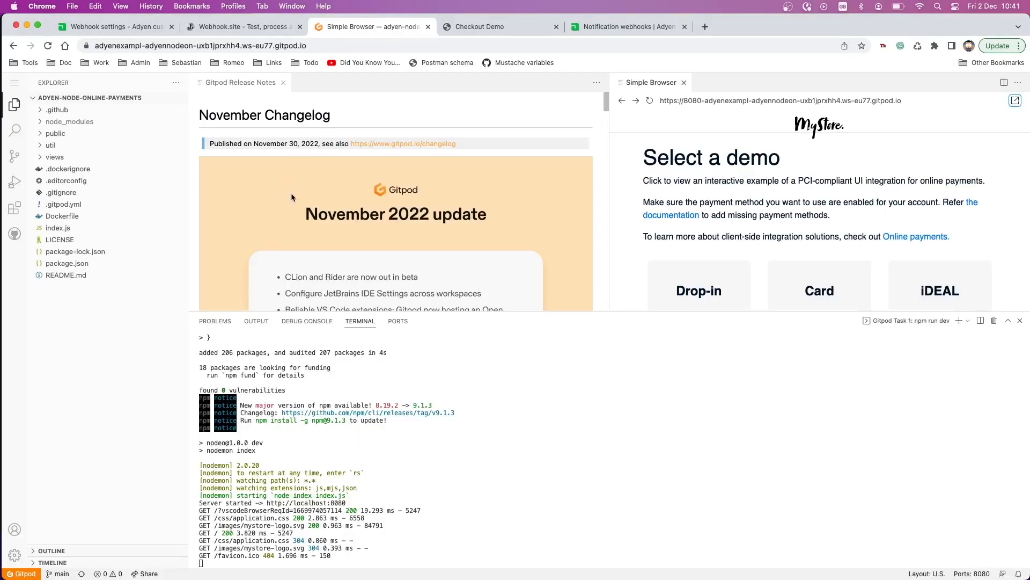
{"action": "left_click", "coordinate": [283, 82]}
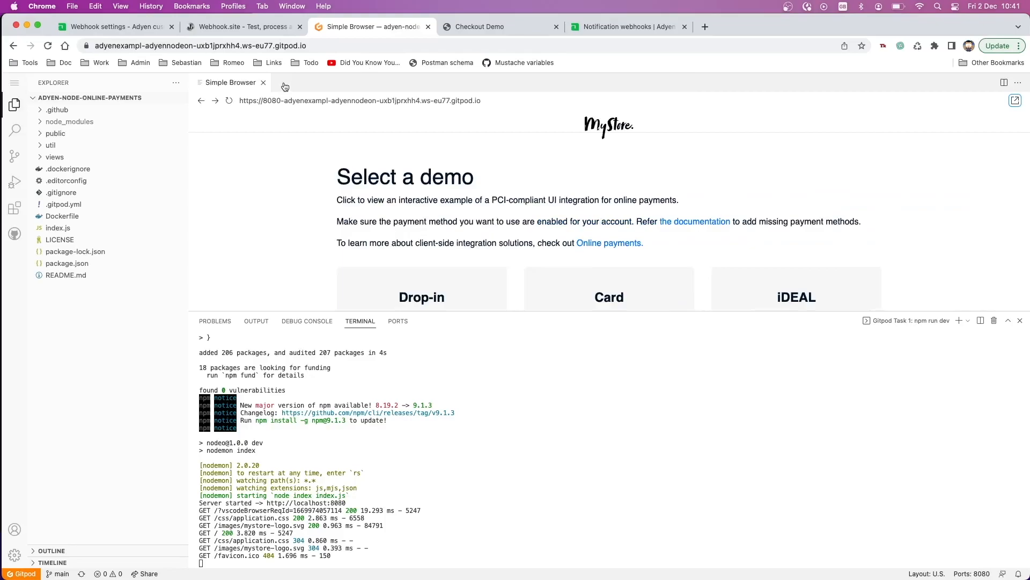
{"action": "left_click", "coordinate": [58, 227]}
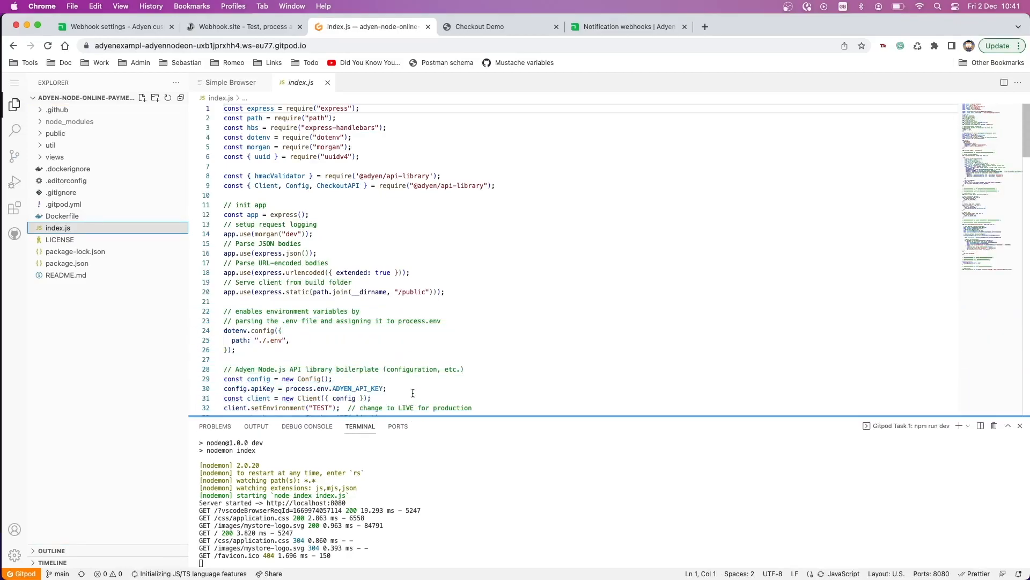
{"action": "scroll", "scroll_direction": "down", "scroll_amount": 3}
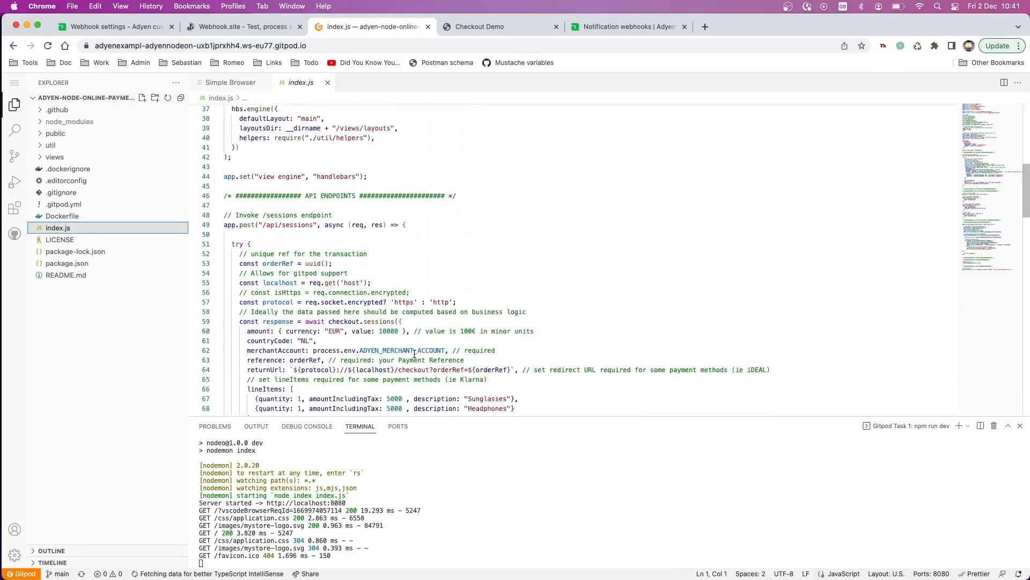
{"action": "scroll", "scroll_direction": "down", "scroll_amount": 3}
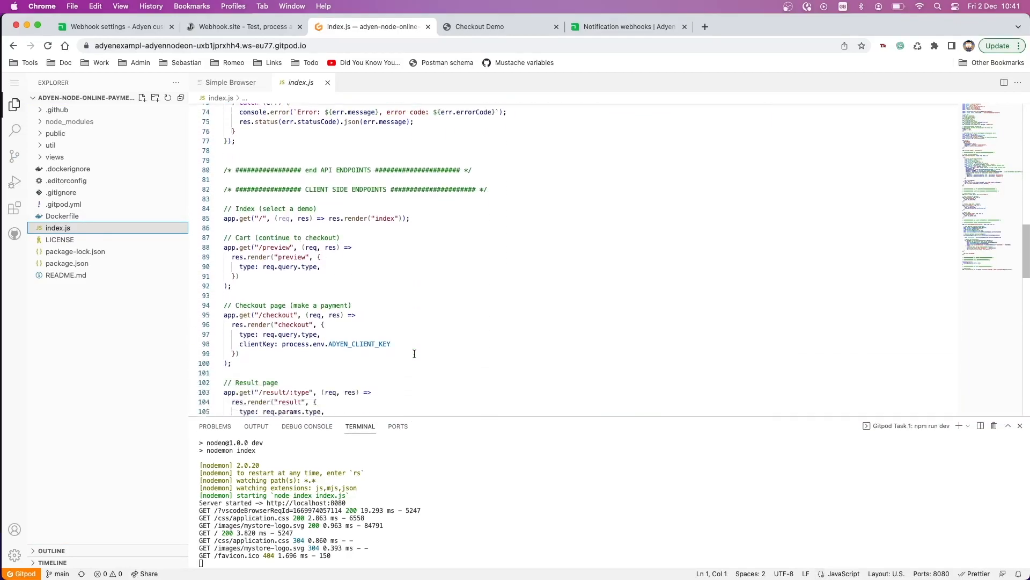
{"action": "scroll", "scroll_direction": "down", "scroll_amount": 3}
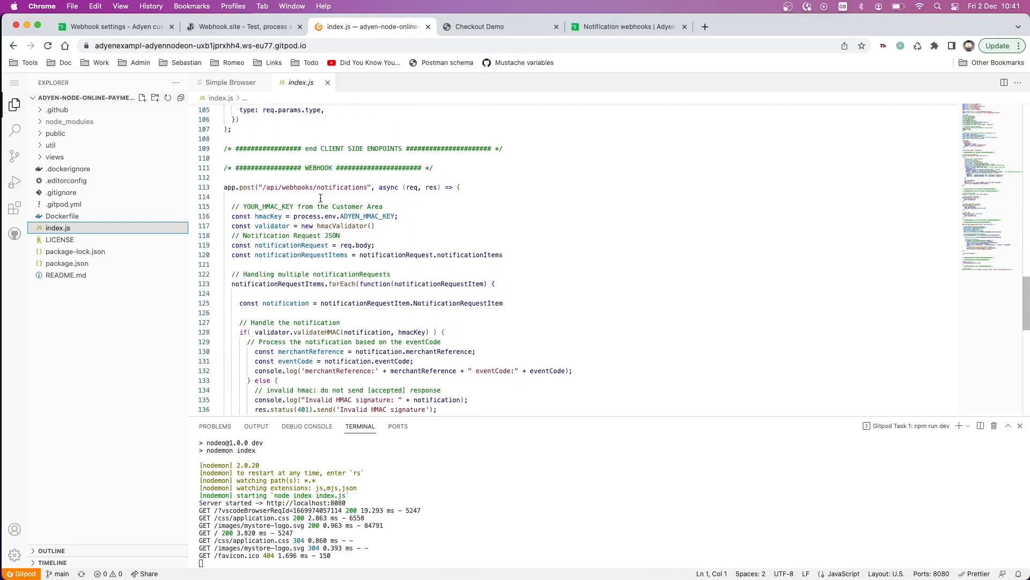
{"action": "double_click", "coordinate": [343, 187]}
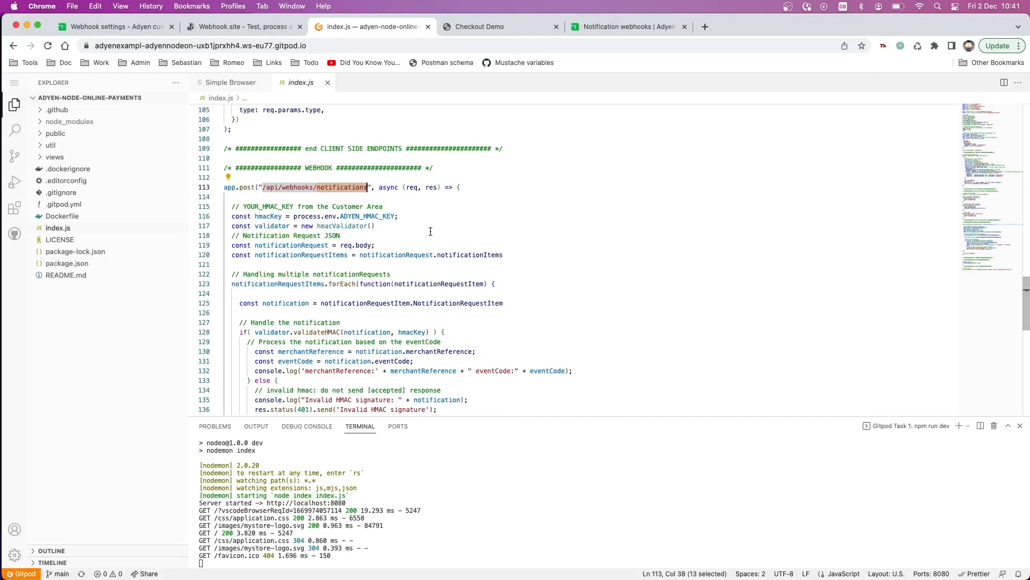
Step: Review the handler's HMAC signature validation and its [accepted] response
{"action": "scroll", "scroll_direction": "down", "scroll_amount": 3}
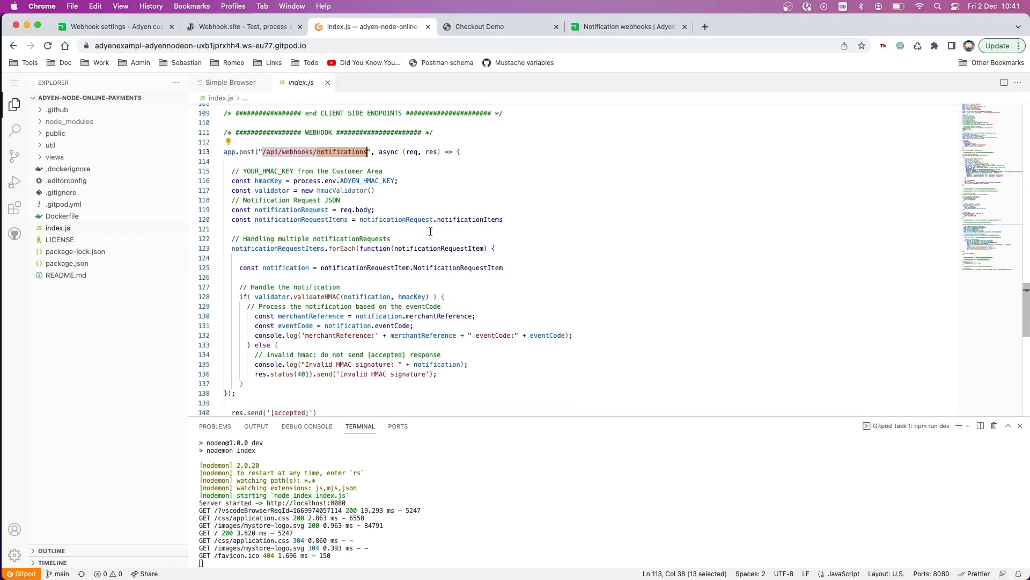
{"action": "mouse_move", "coordinate": [421, 278]}
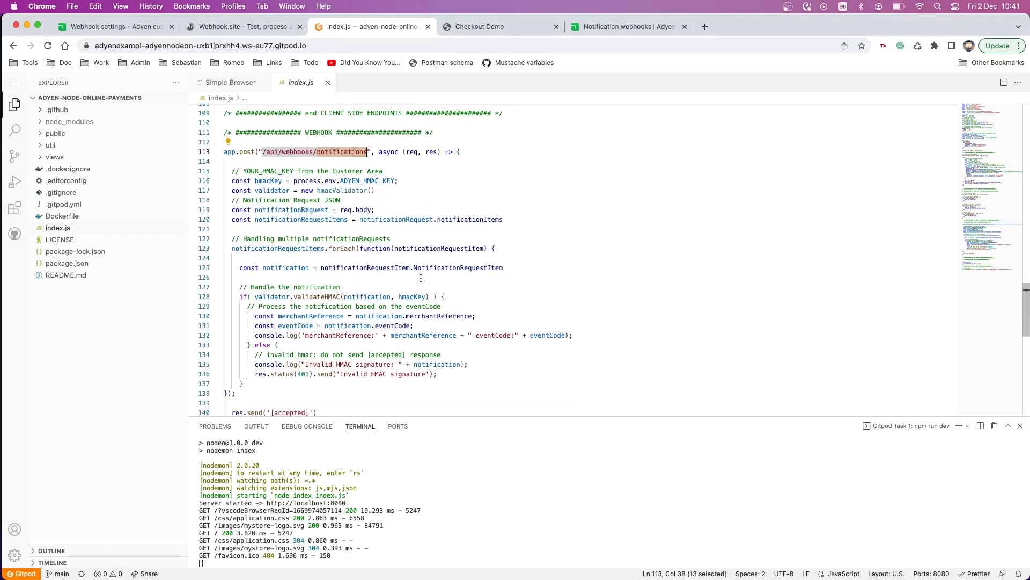
{"action": "mouse_move", "coordinate": [399, 258]}
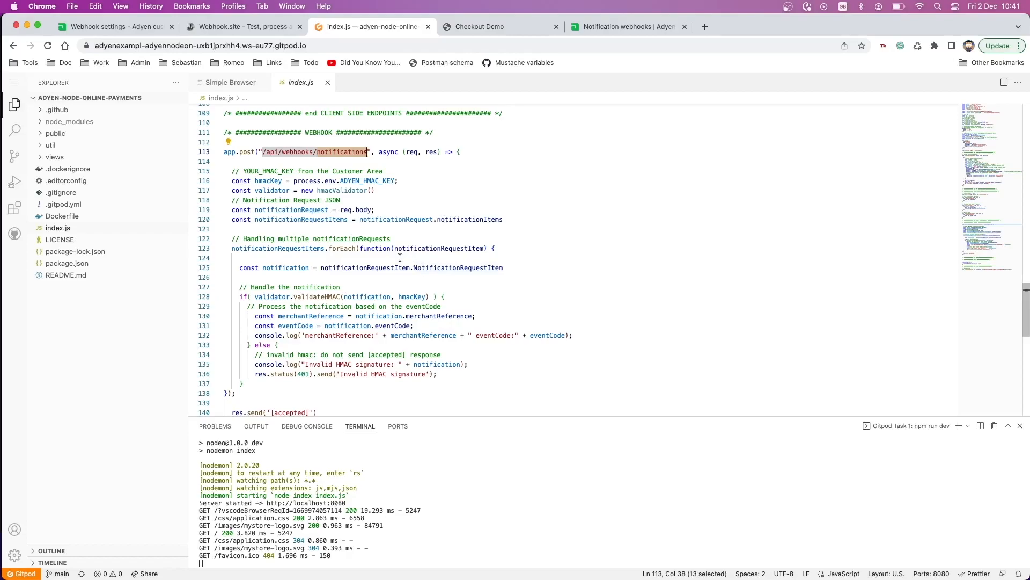
{"action": "double_click", "coordinate": [318, 296]}
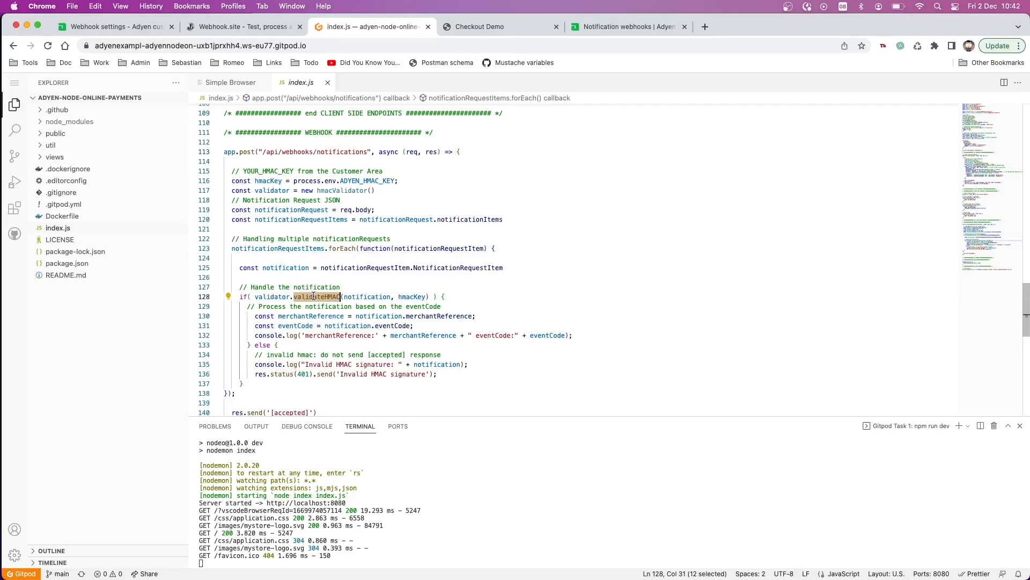
{"action": "mouse_move", "coordinate": [313, 287]}
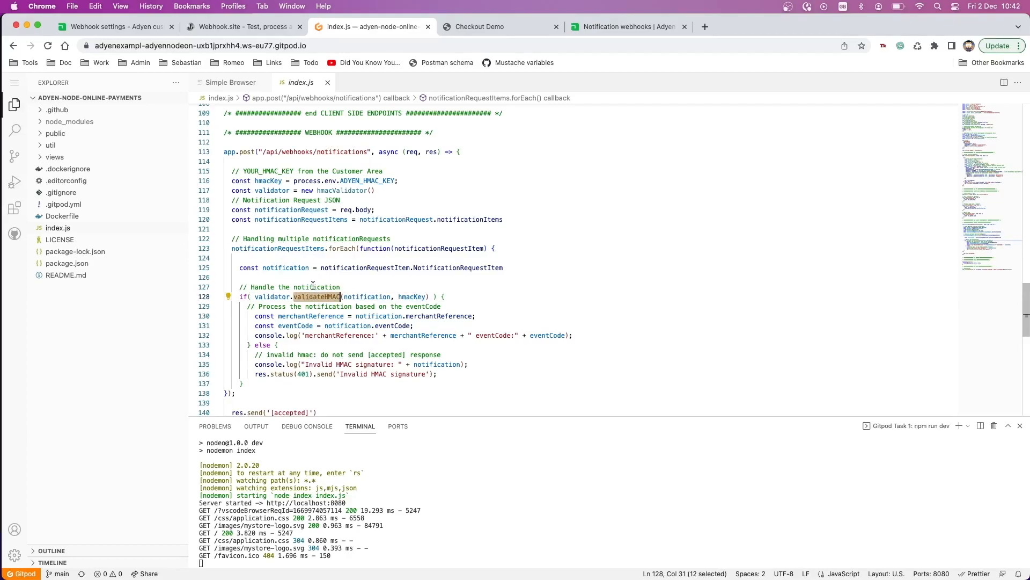
{"action": "scroll", "scroll_direction": "down", "scroll_amount": 3}
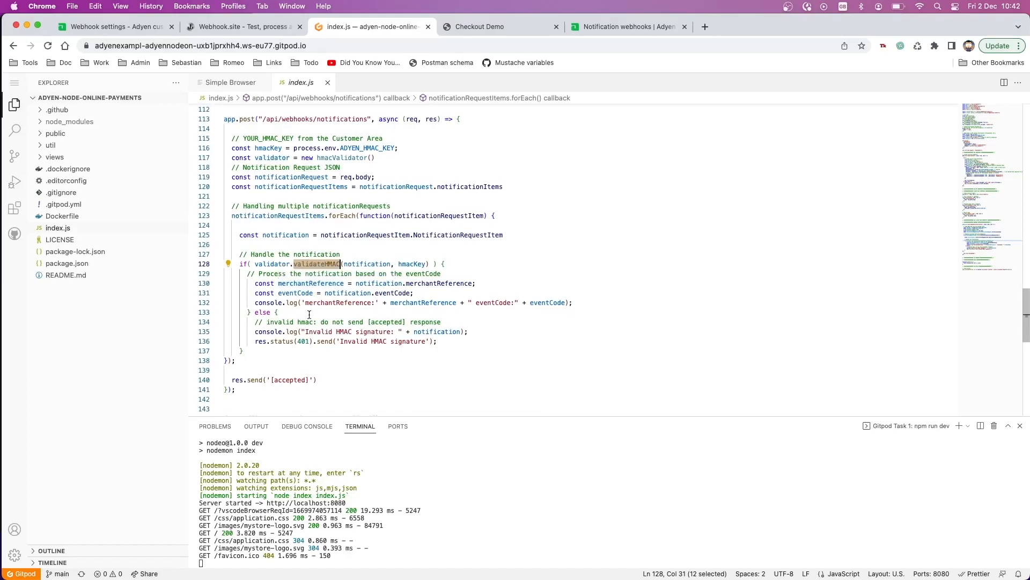
{"action": "scroll", "scroll_direction": "down", "scroll_amount": 3}
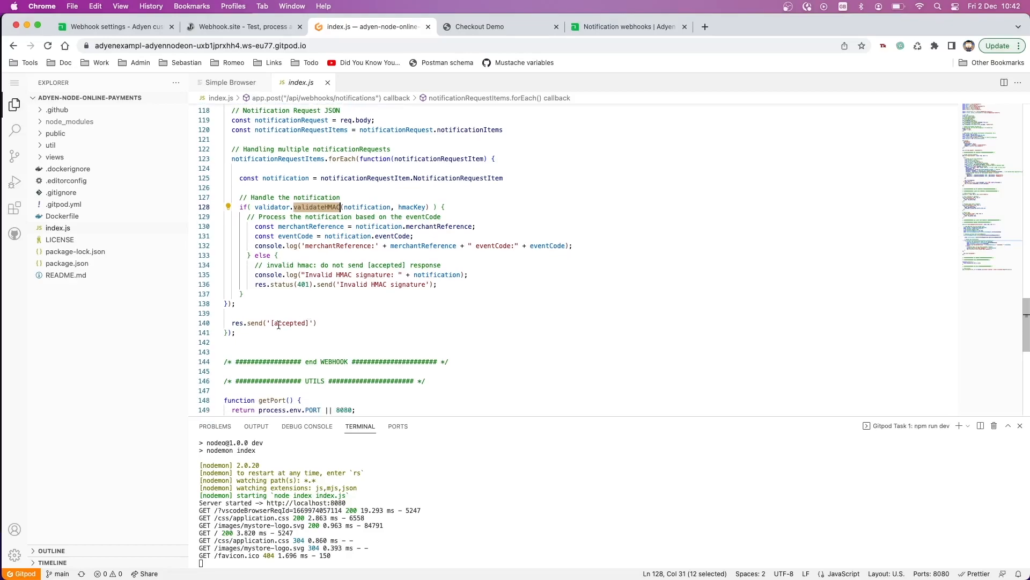
{"action": "double_click", "coordinate": [286, 323]}
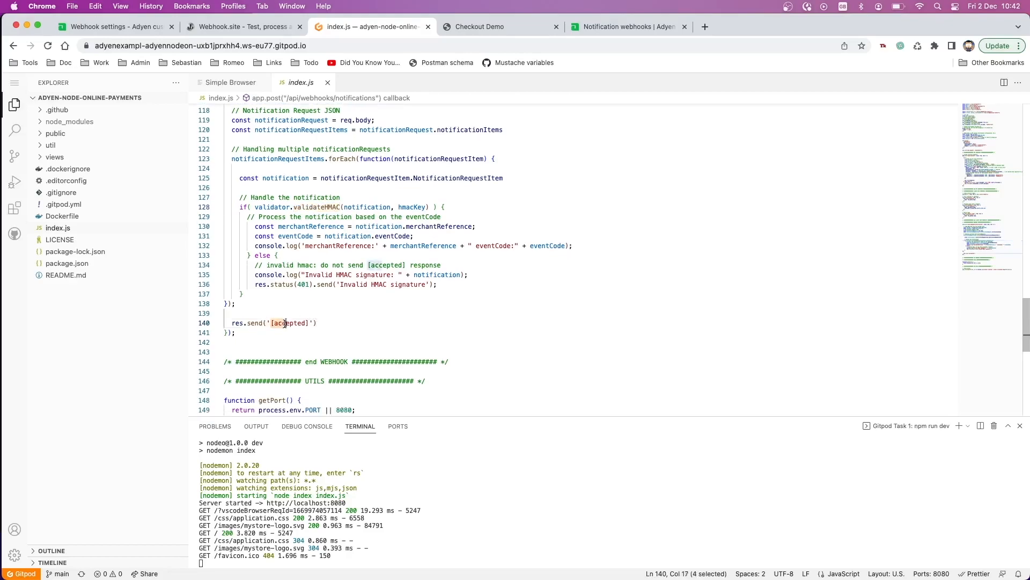
{"action": "double_click", "coordinate": [288, 323]}
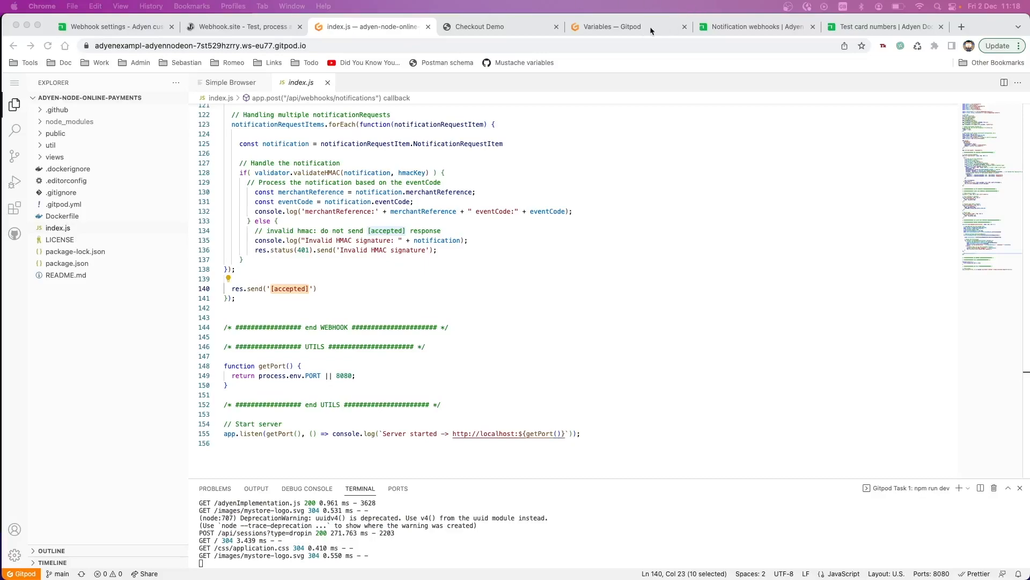
Step: Grab the Checkout Demo URL and edit the Standard notification webhook's server configuration
{"action": "left_click", "coordinate": [494, 27]}
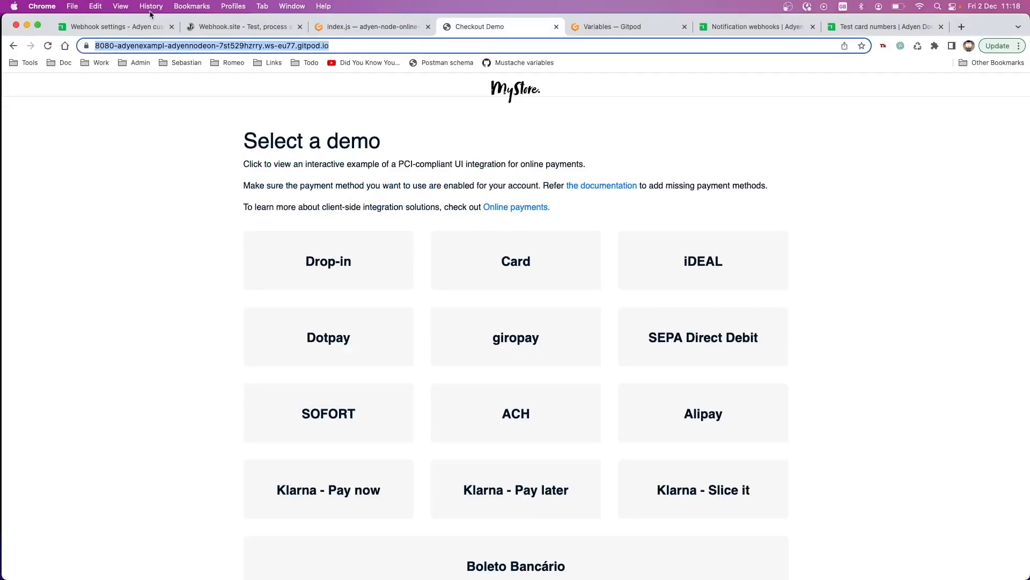
{"action": "left_click", "coordinate": [118, 27]}
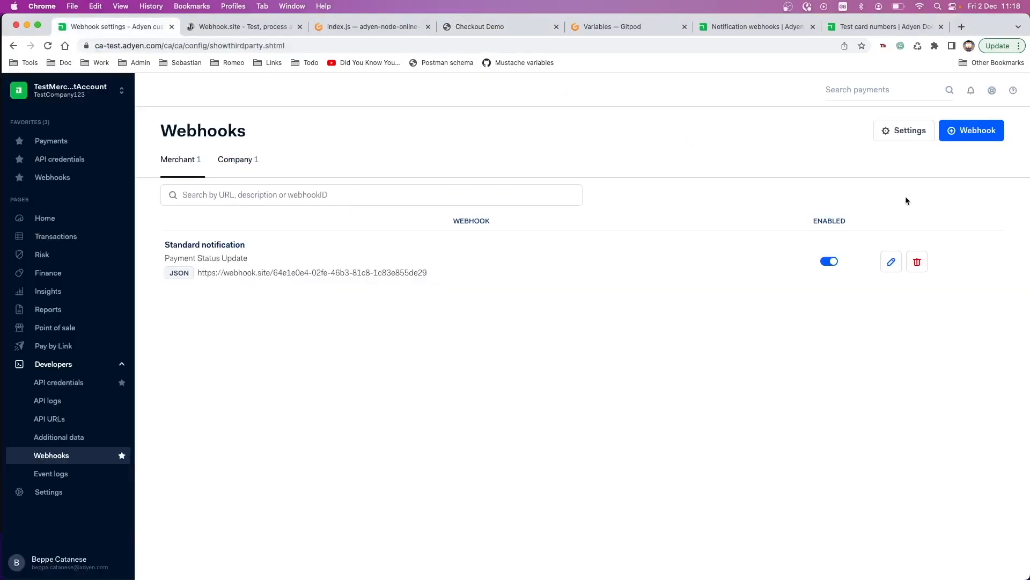
{"action": "left_click", "coordinate": [891, 261]}
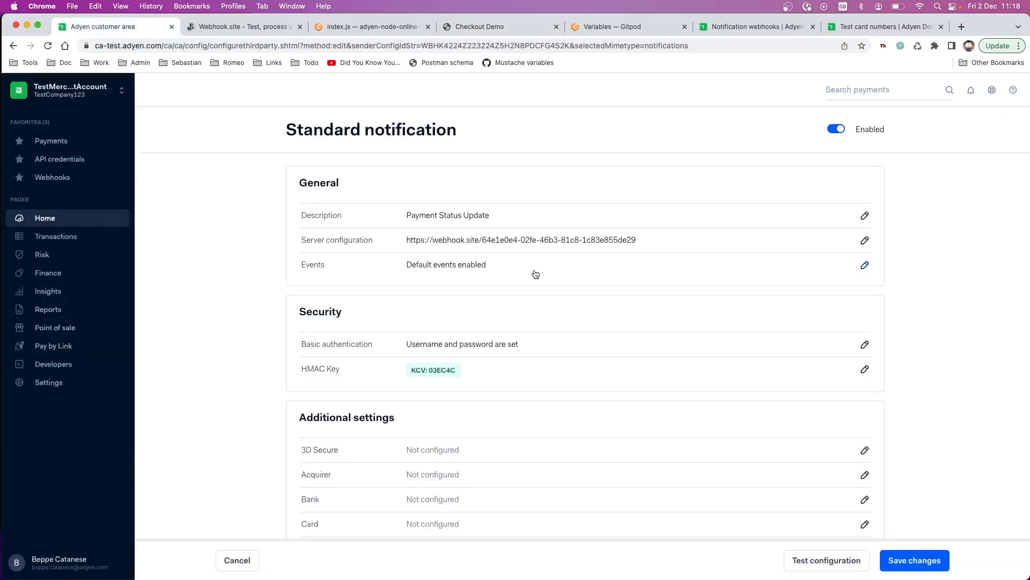
{"action": "left_click", "coordinate": [864, 240]}
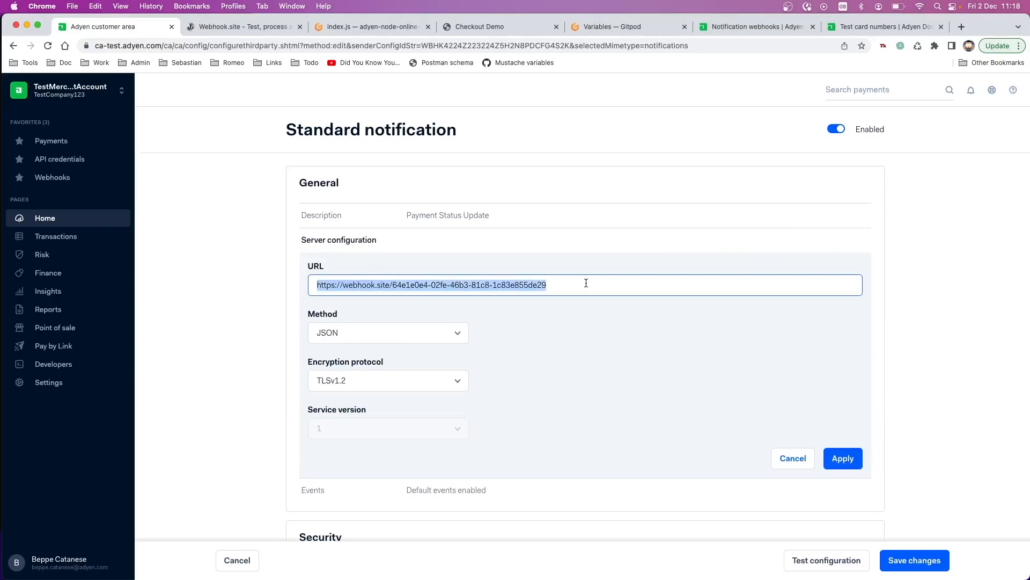
Step: Enter the Gitpod app URL ending in /api/webhooks/notifications as the webhook URL
{"action": "type", "text": "https://8080-adyenexampl-adyennodeon-7st529hzrry.ws-eu77.gitpod.io//a"}
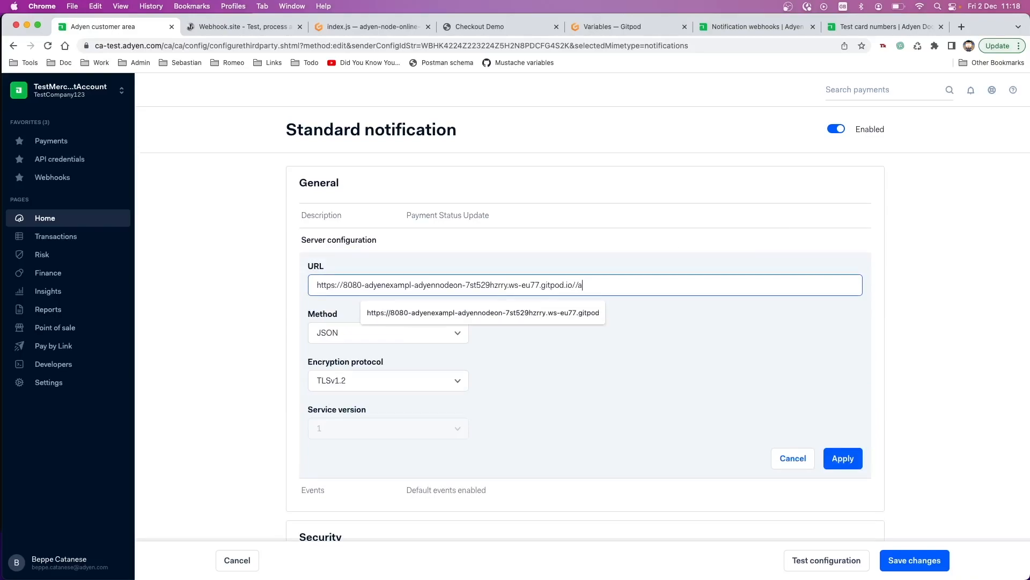
{"action": "type", "text": "api/webhooks/no"}
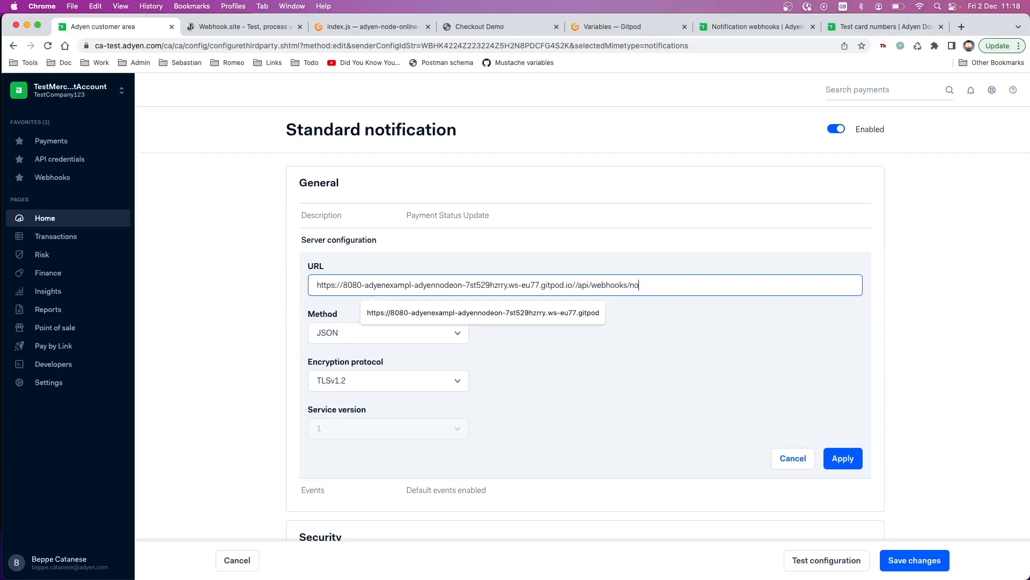
{"action": "type", "text": "tificato"}
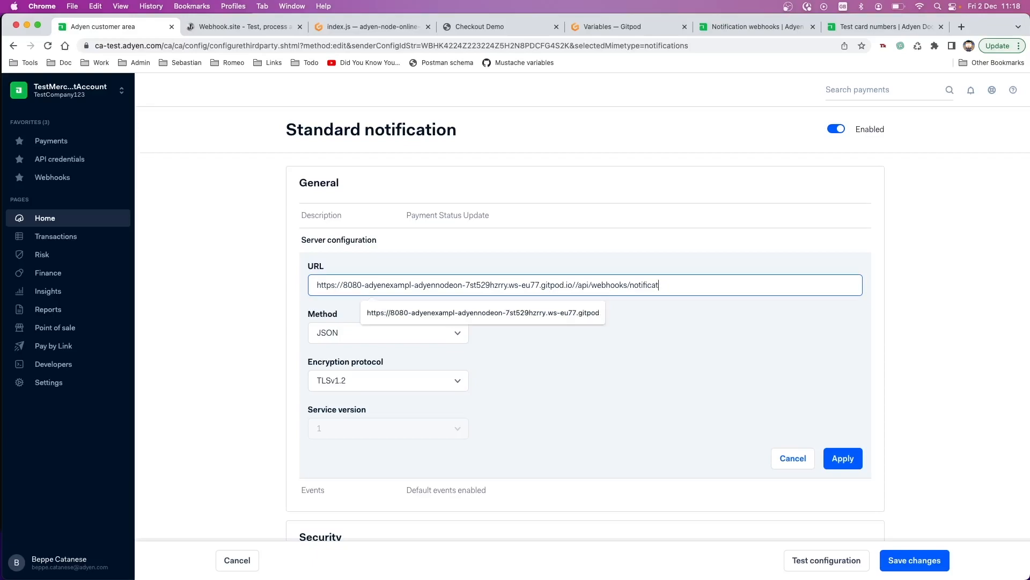
{"action": "type", "text": "ions"}
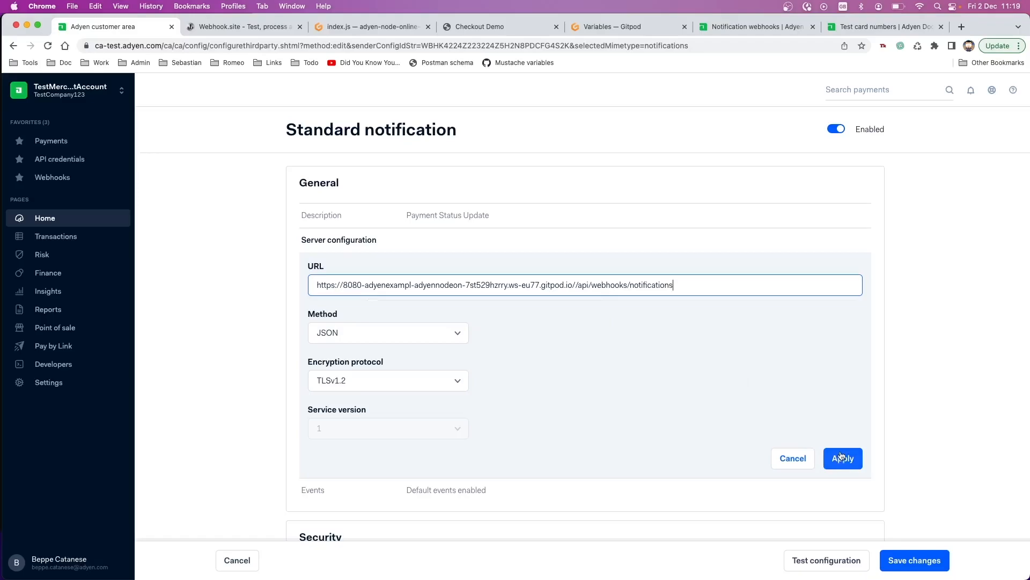
Step: Apply the URL, send a test AUTHORISATION event getting 200 OK, and save the webhook
{"action": "left_click", "coordinate": [826, 560]}
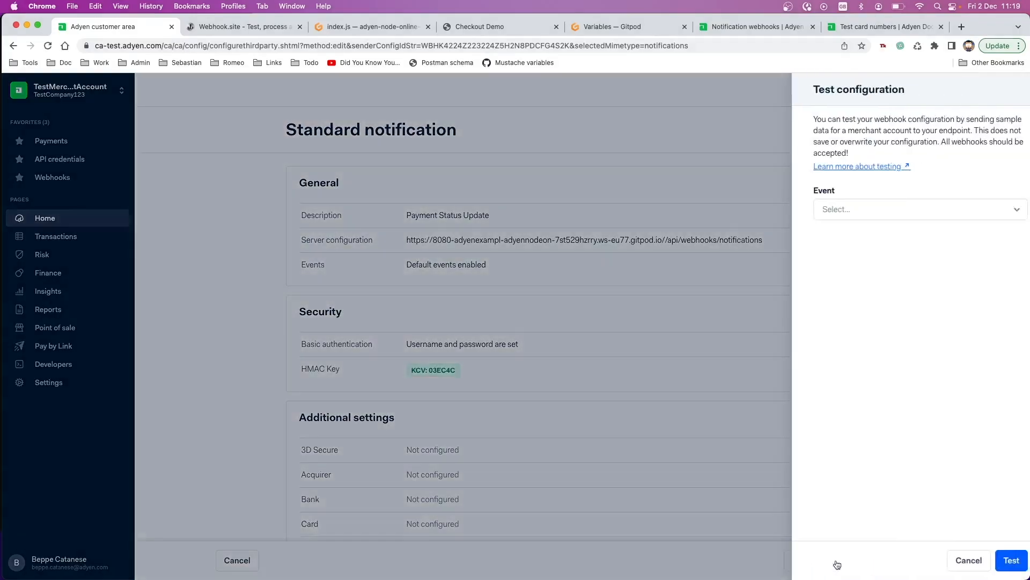
{"action": "left_click", "coordinate": [920, 209]}
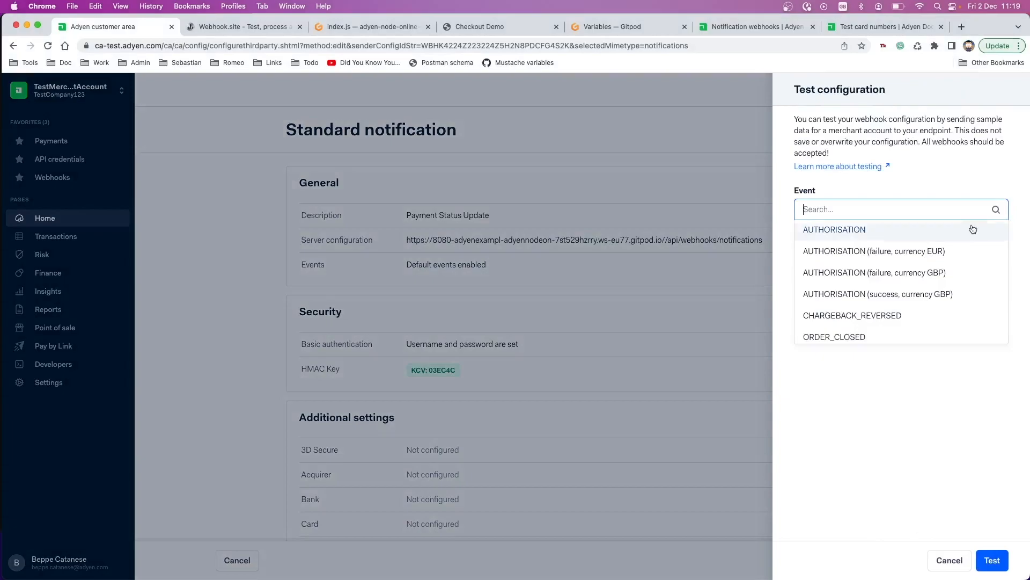
{"action": "left_click", "coordinate": [834, 230]}
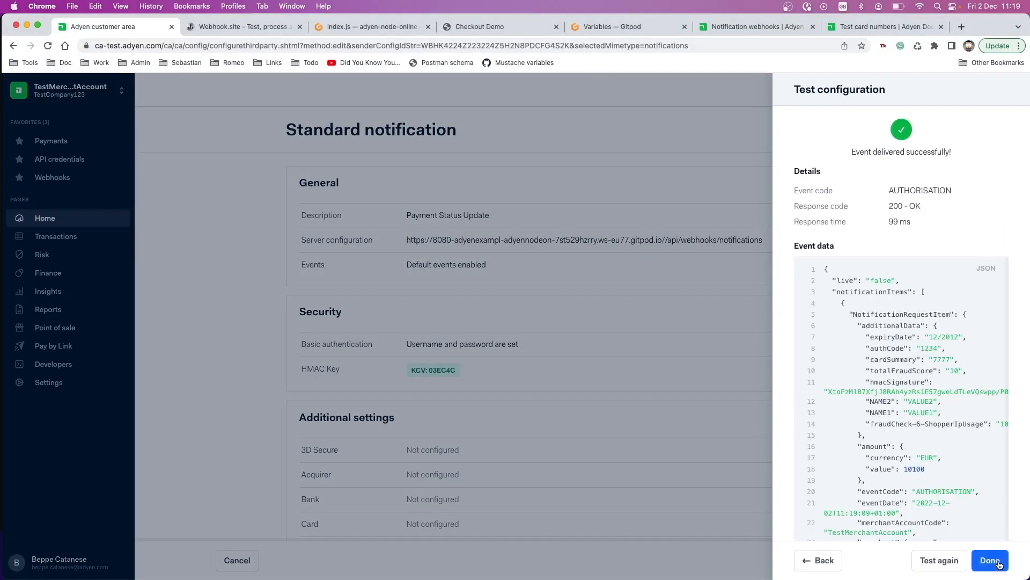
{"action": "left_click", "coordinate": [372, 27]}
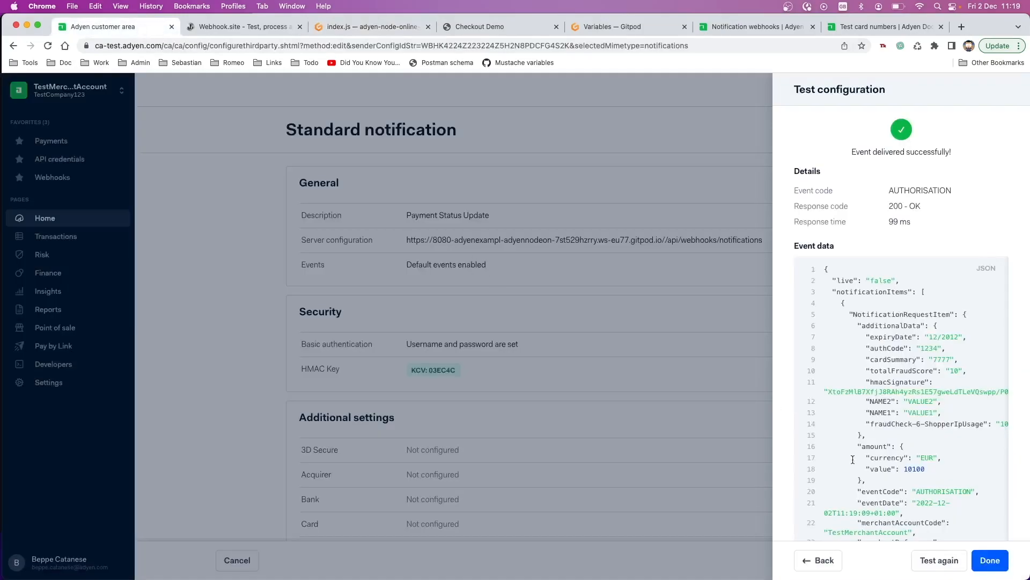
{"action": "left_click", "coordinate": [990, 560]}
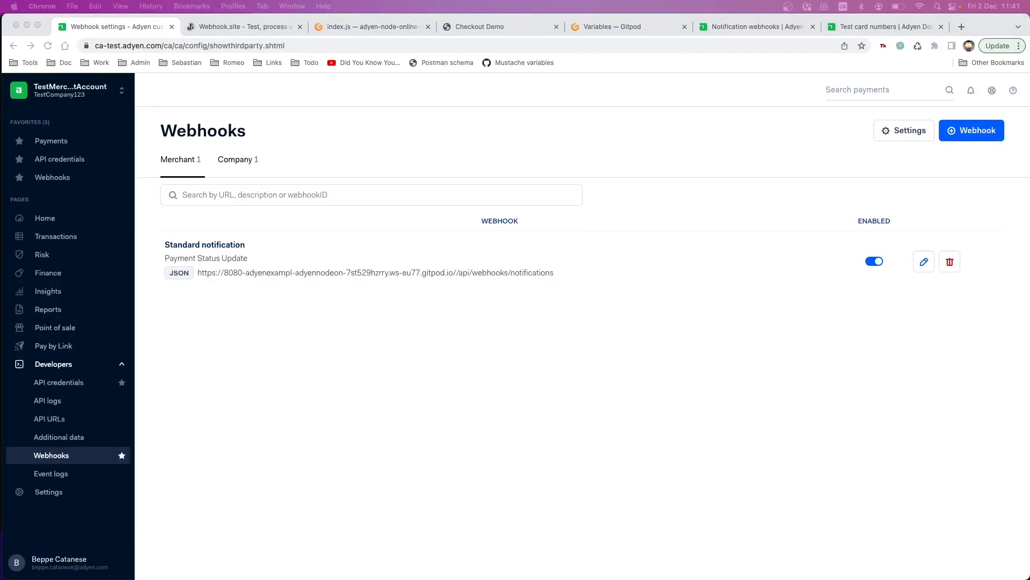
Step: Start a Drop-in checkout and look up a Mastercard test number in the docs
{"action": "left_click", "coordinate": [481, 27]}
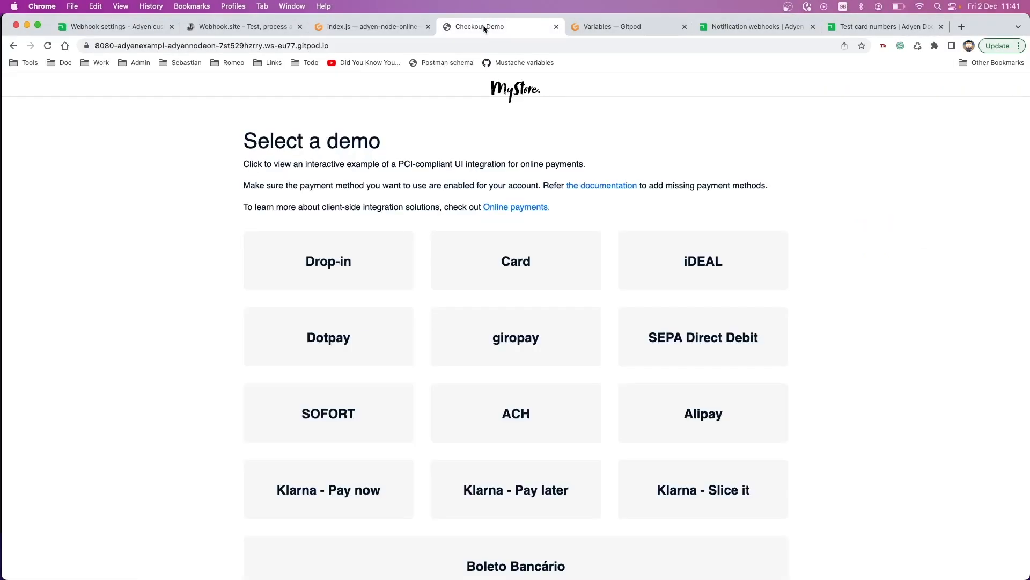
{"action": "left_click", "coordinate": [329, 260]}
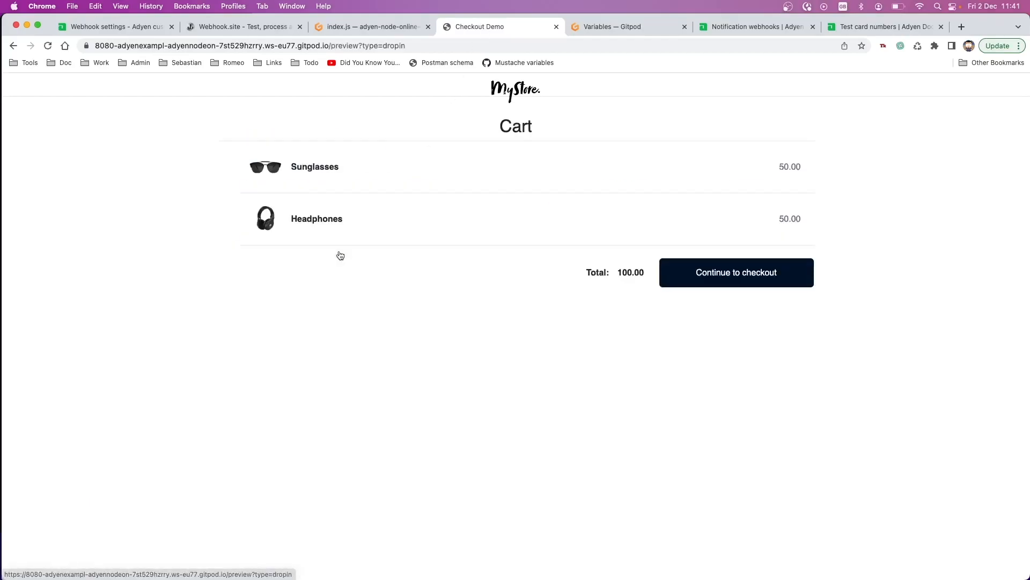
{"action": "left_click", "coordinate": [736, 272]}
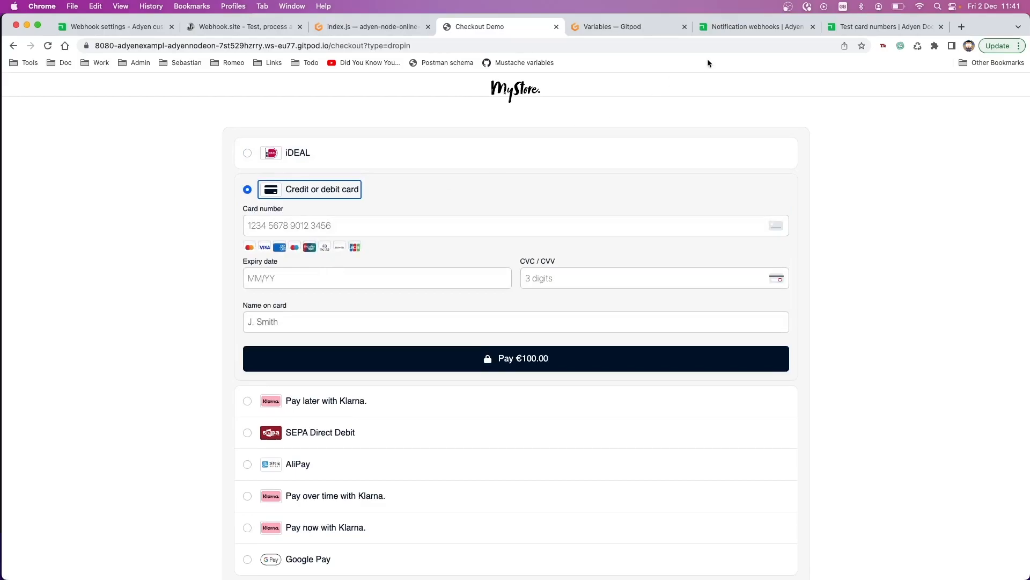
{"action": "left_click", "coordinate": [880, 26]}
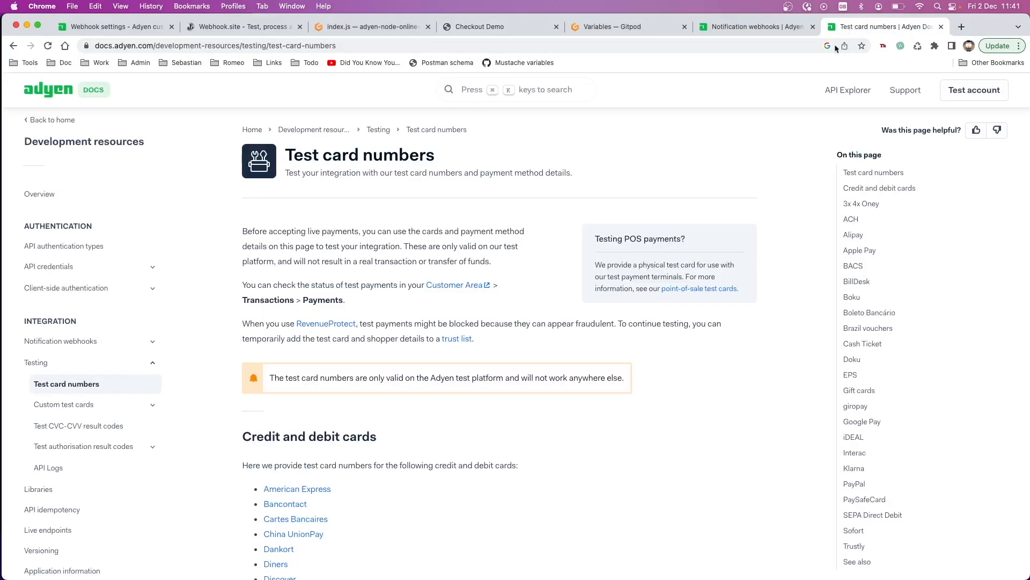
{"action": "scroll", "scroll_direction": "down", "scroll_amount": 3}
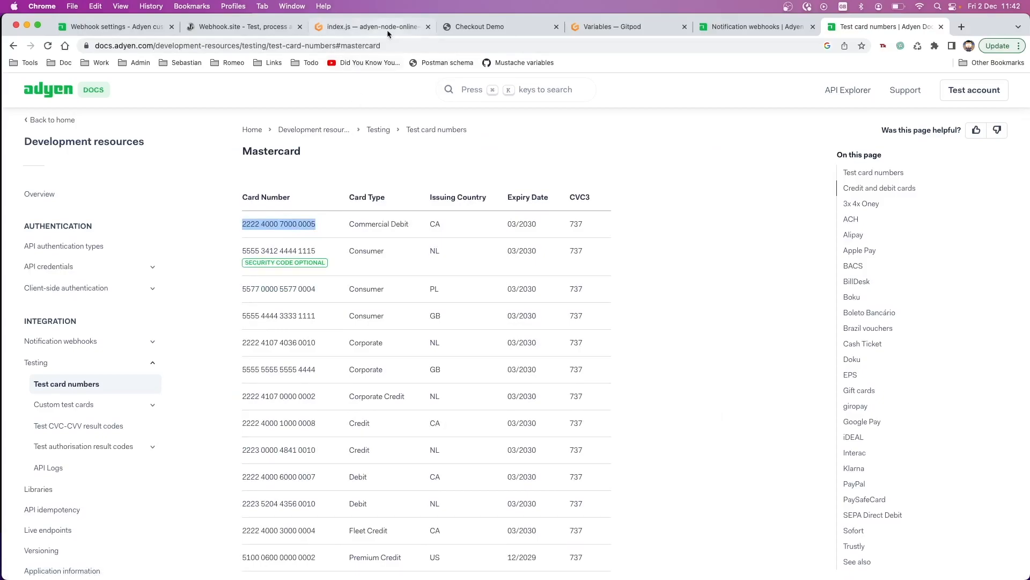
{"action": "left_click", "coordinate": [495, 27]}
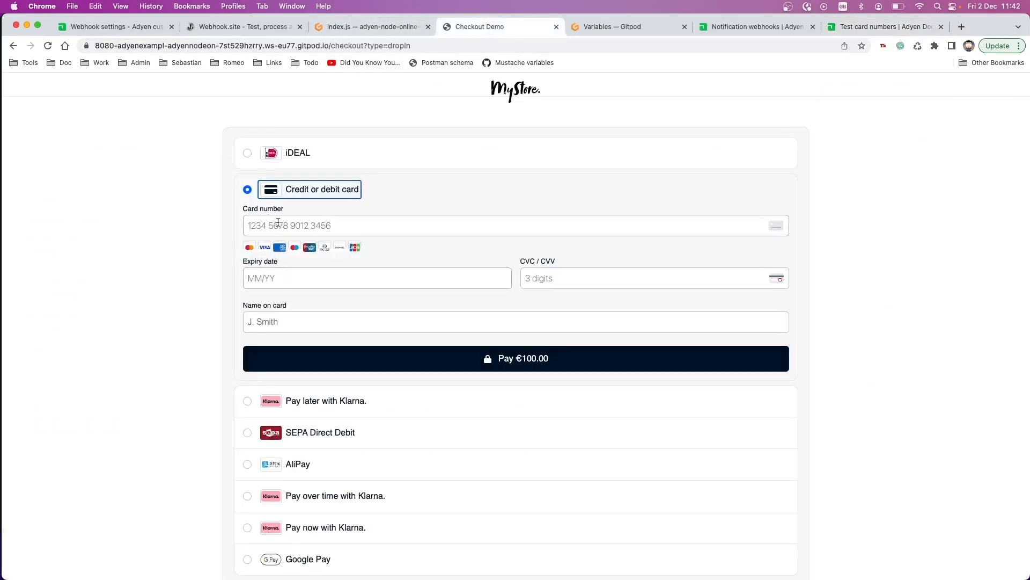
{"action": "type", "text": "2222 4000 7000 0005"}
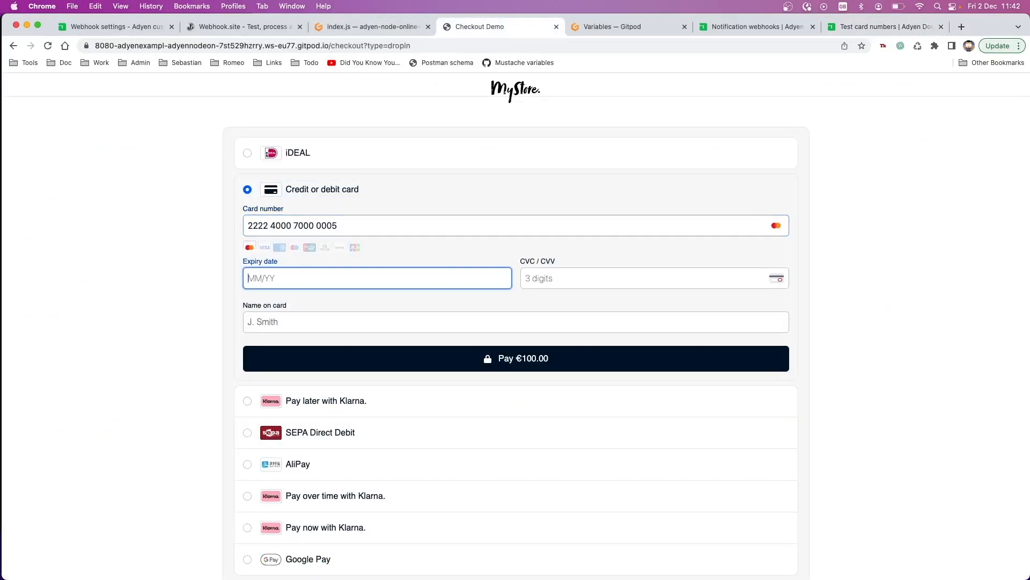
{"action": "type", "text": "03/3"}
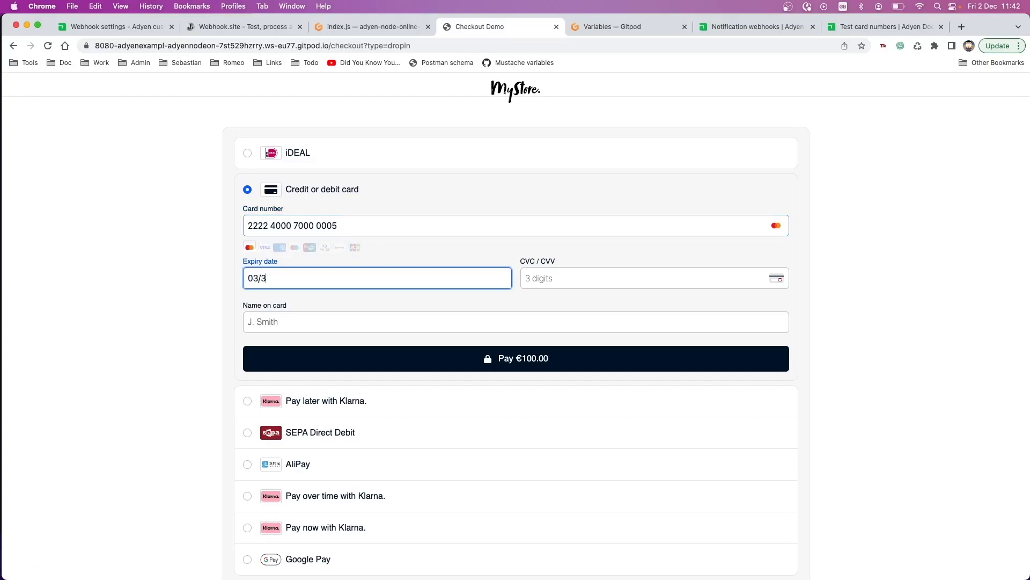
{"action": "type", "text": "737"}
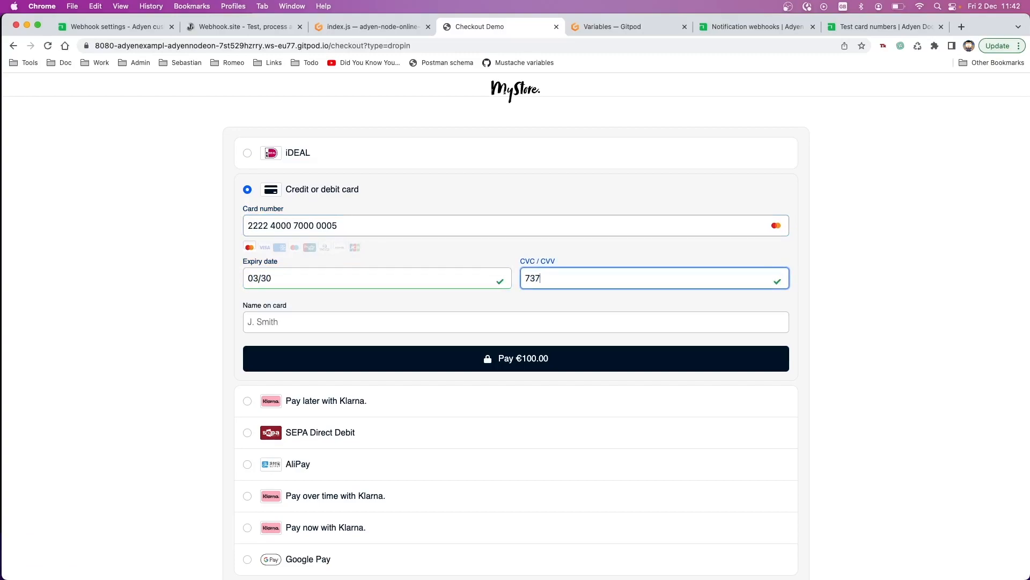
{"action": "type", "text": "Beppe"}
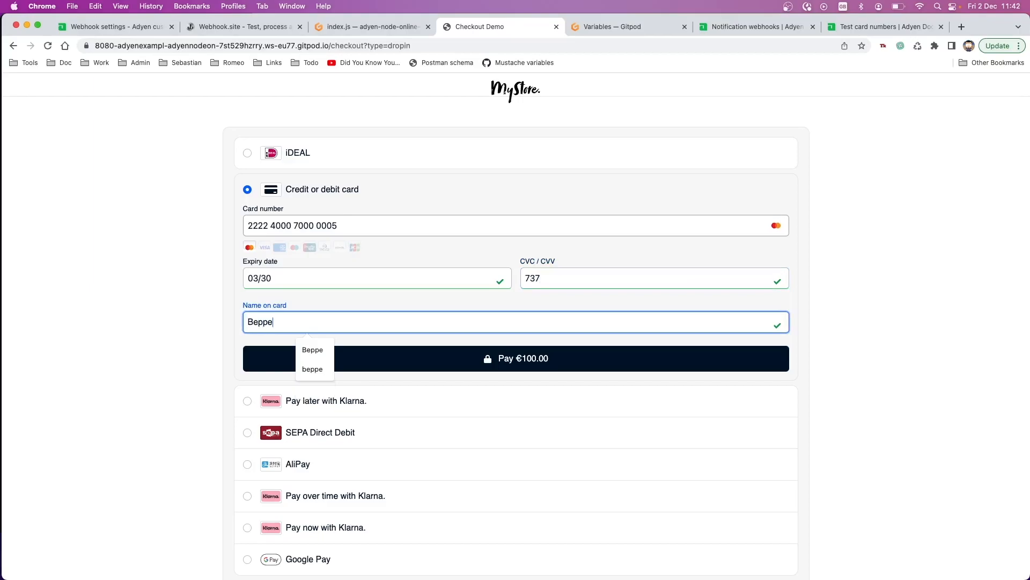
{"action": "left_click", "coordinate": [516, 359]}
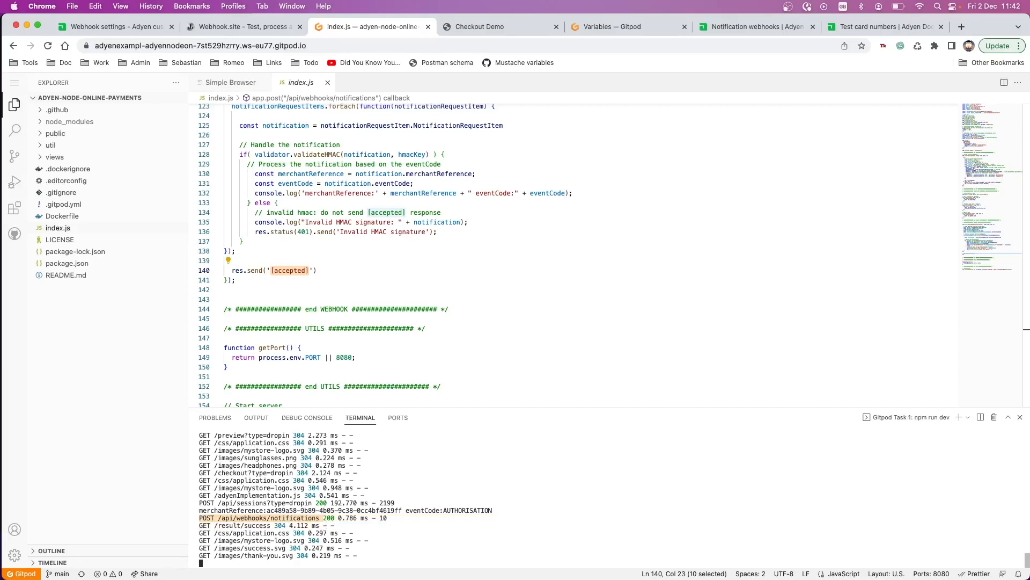
{"action": "left_click", "coordinate": [753, 25]}
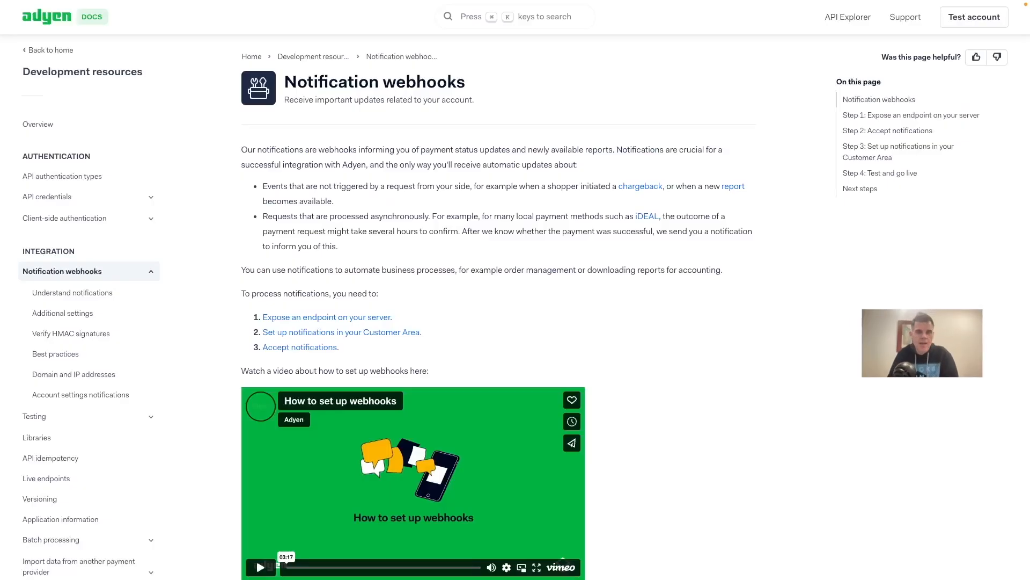